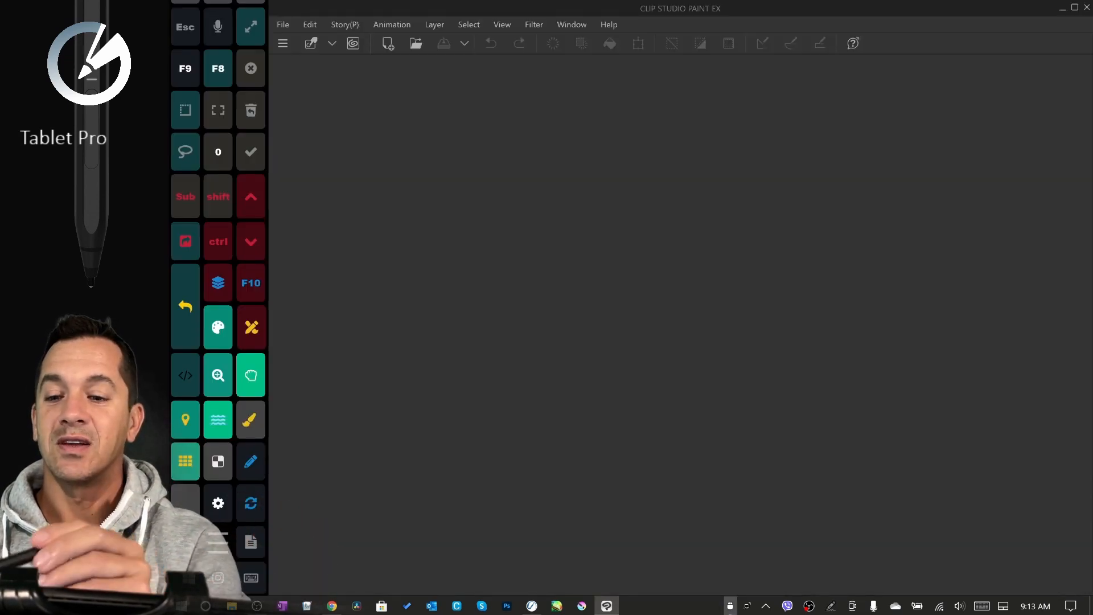
- Create a new 12 x 12 inch illustration canvas via File > New with the default preset
left_click(282, 24)
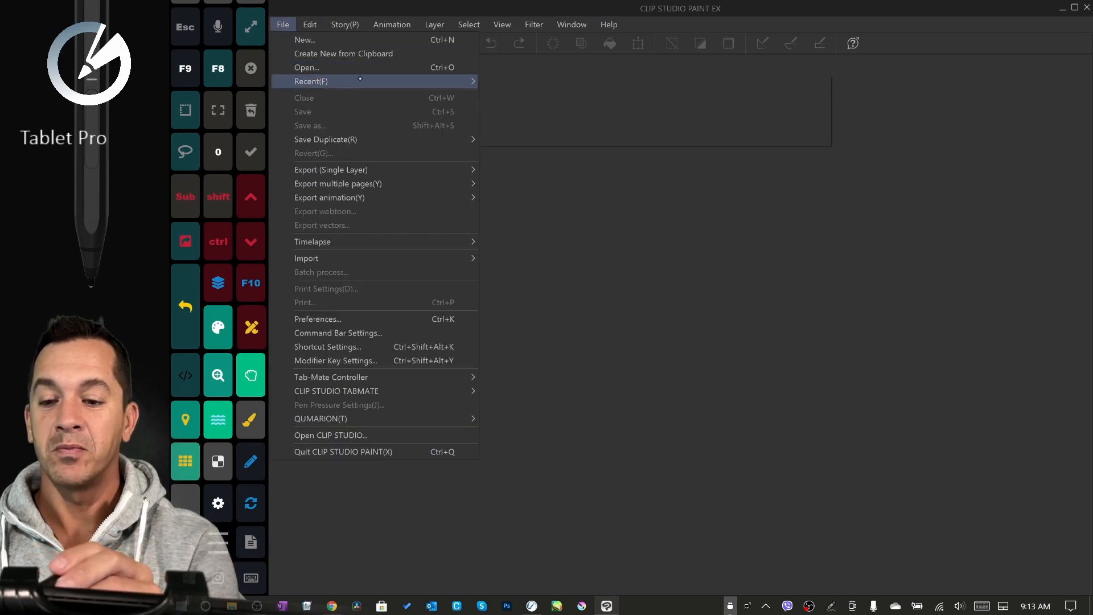
left_click(305, 39)
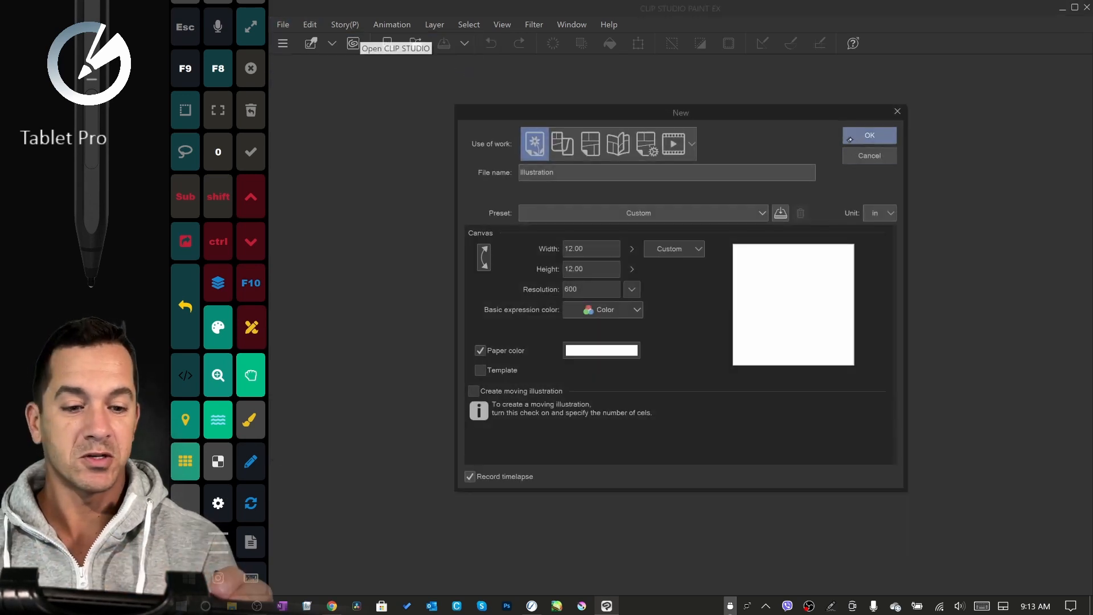
left_click(870, 134)
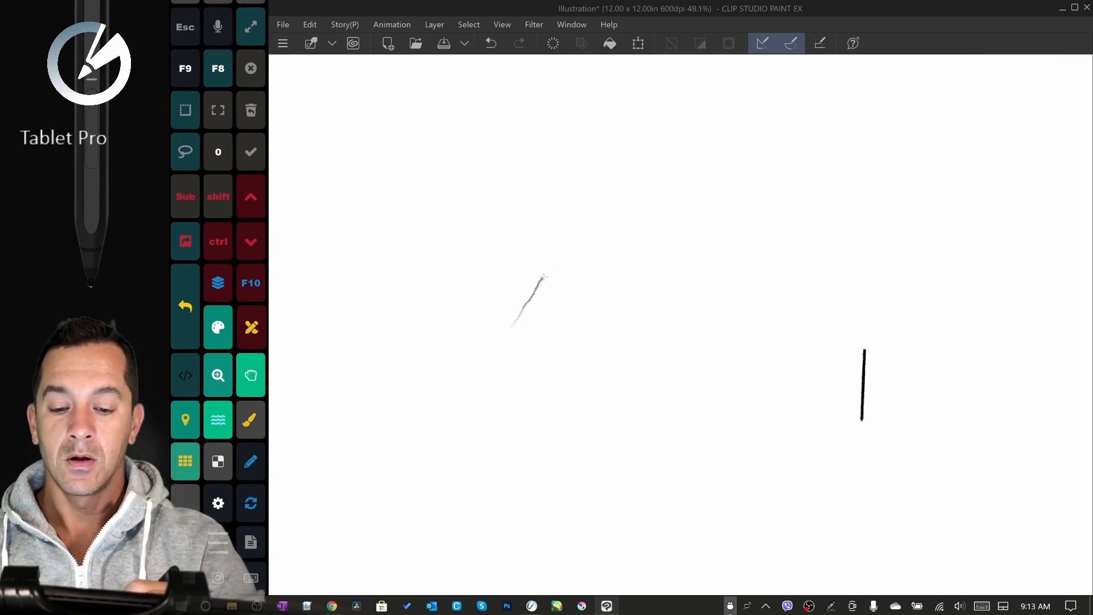
- Draw three straight diagonal pencil test strokes side by side on the canvas
left_click_drag(512, 324, 604, 191)
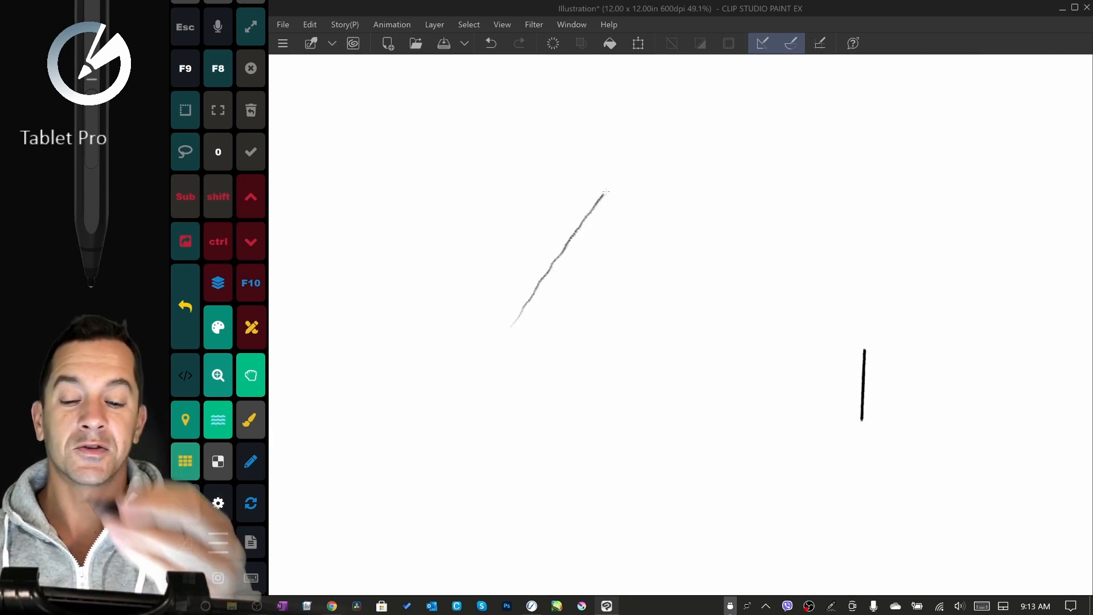
left_click_drag(544, 327, 638, 187)
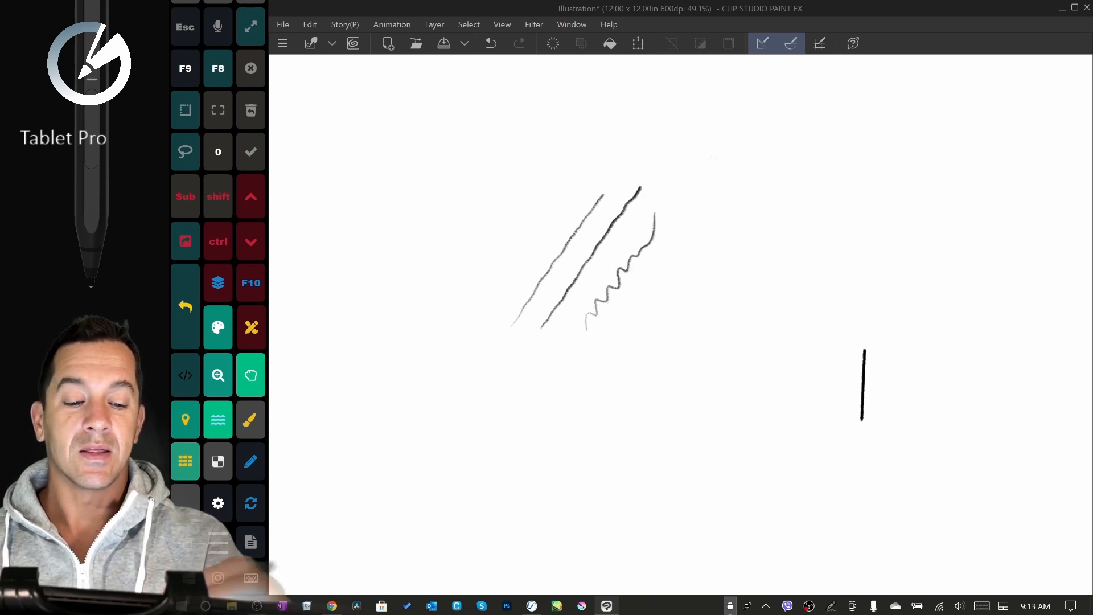
left_click_drag(635, 328, 722, 198)
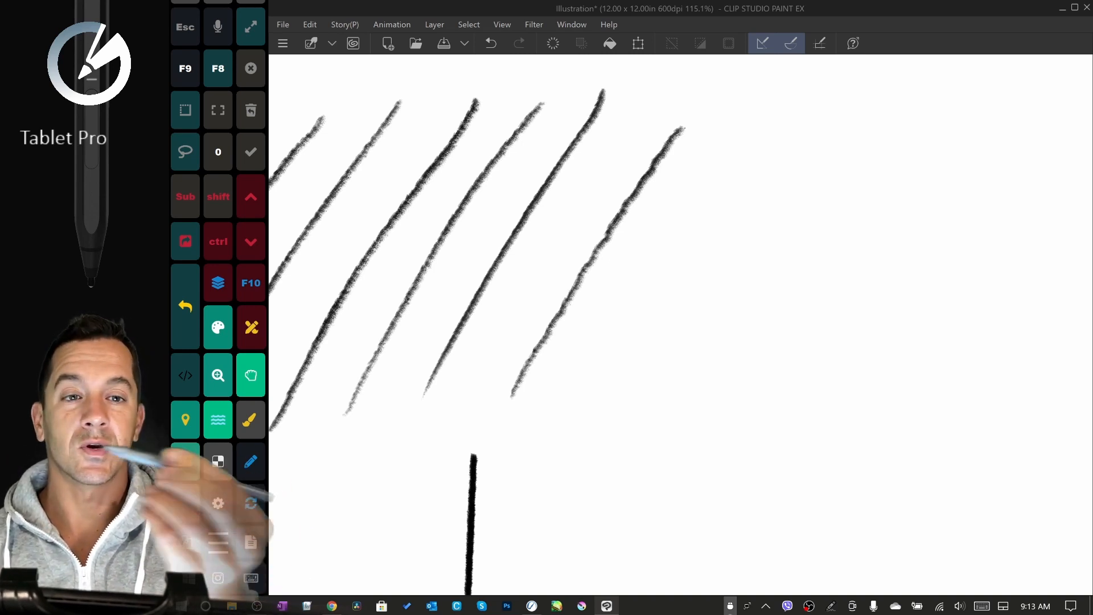
- Draw another parallel diagonal pencil stroke to extend the row
left_click_drag(628, 325, 585, 405)
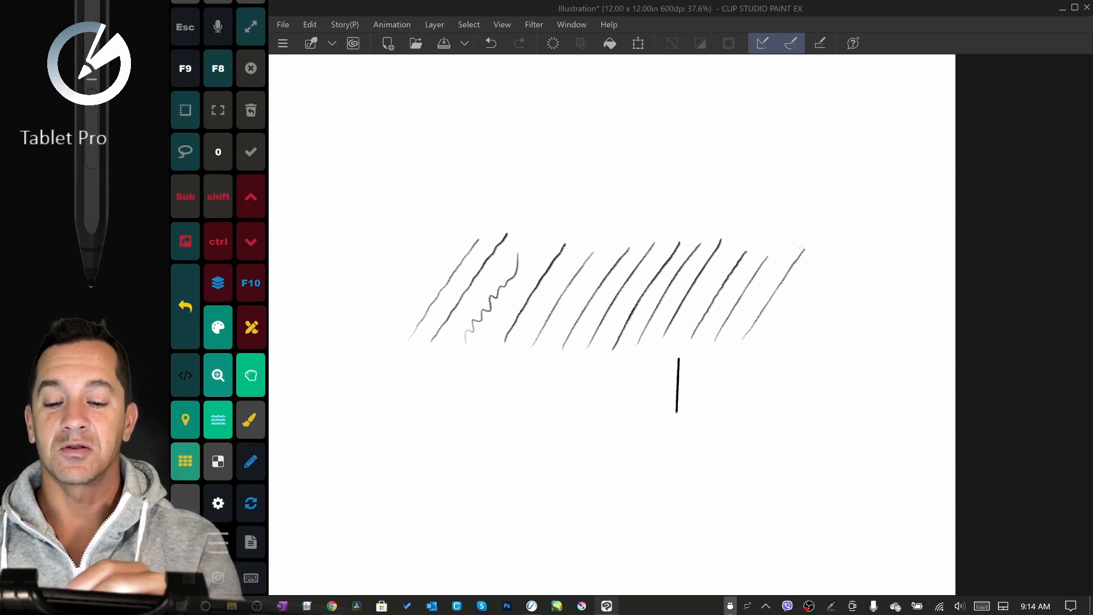
- Draw one long, faint diagonal pencil stroke above the row of test strokes
left_click_drag(369, 279, 509, 147)
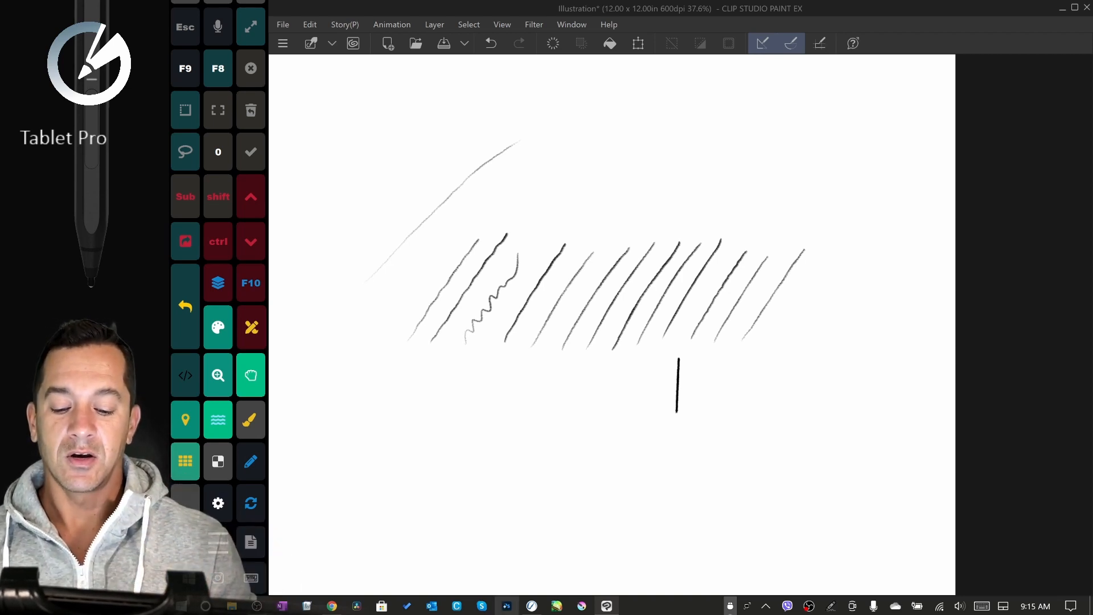
left_click(531, 606)
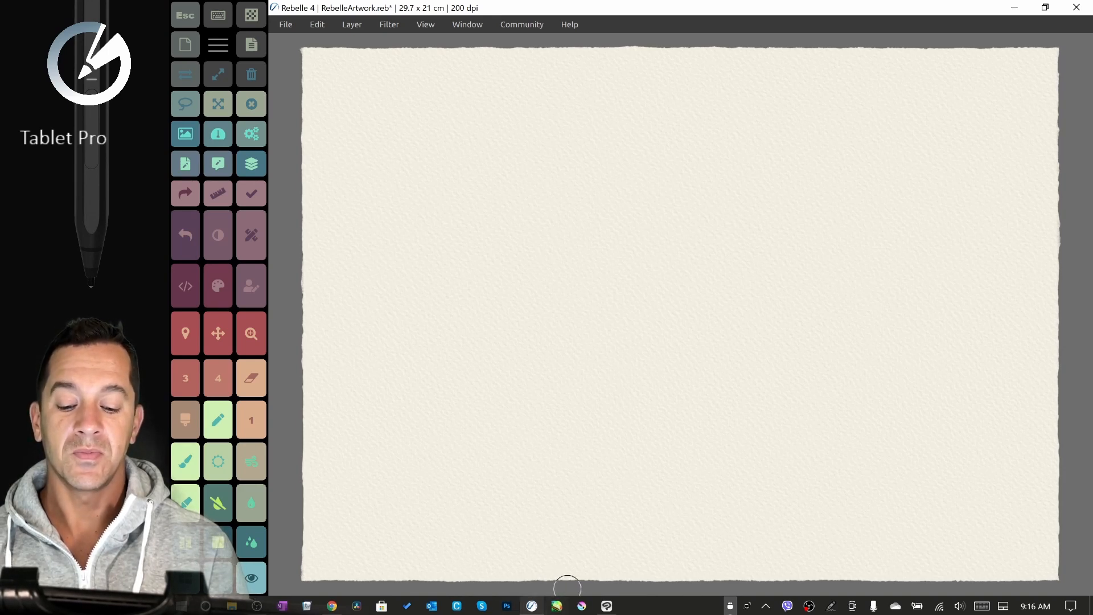
mouse_move(618, 561)
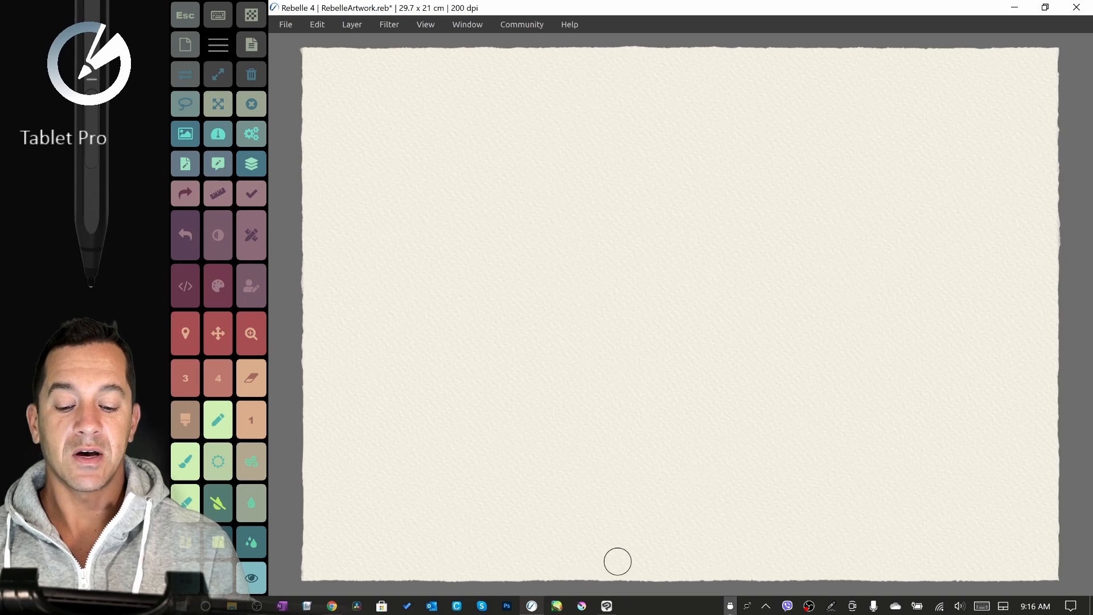
mouse_move(606, 606)
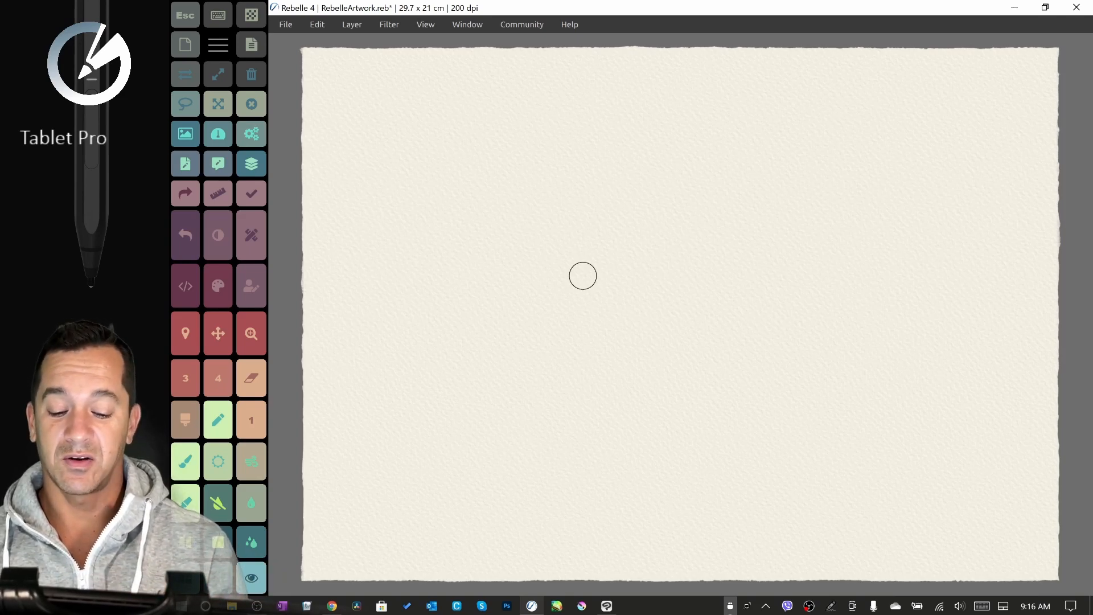
mouse_move(617, 353)
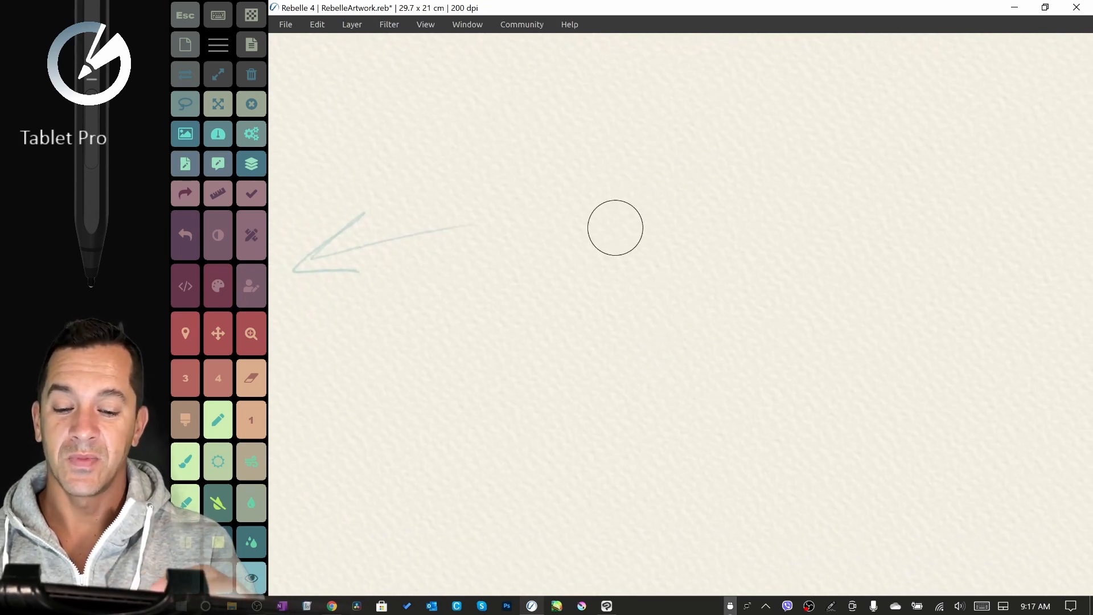
- Select the Pencil (F6), draw a diagonal test line and bring up the pencil settings (F4)
key("F6")
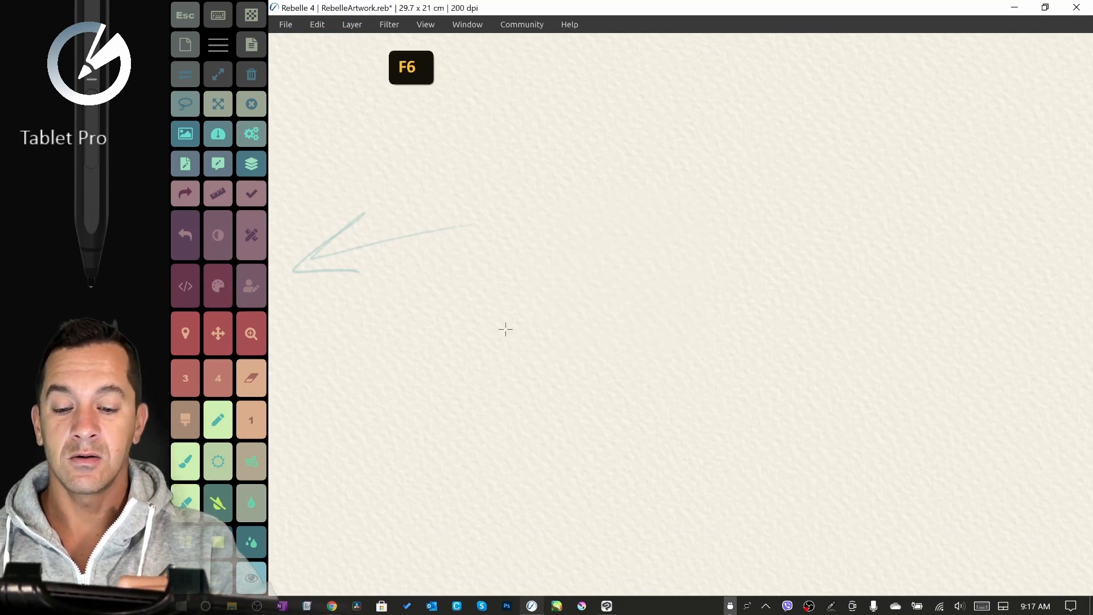
left_click_drag(509, 328, 600, 187)
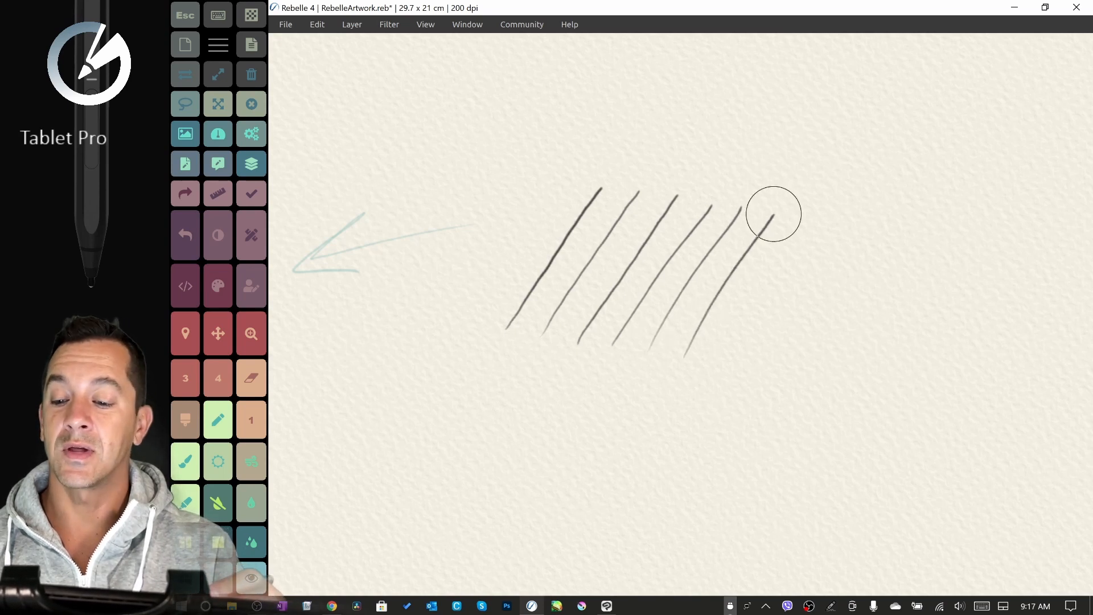
key("F4")
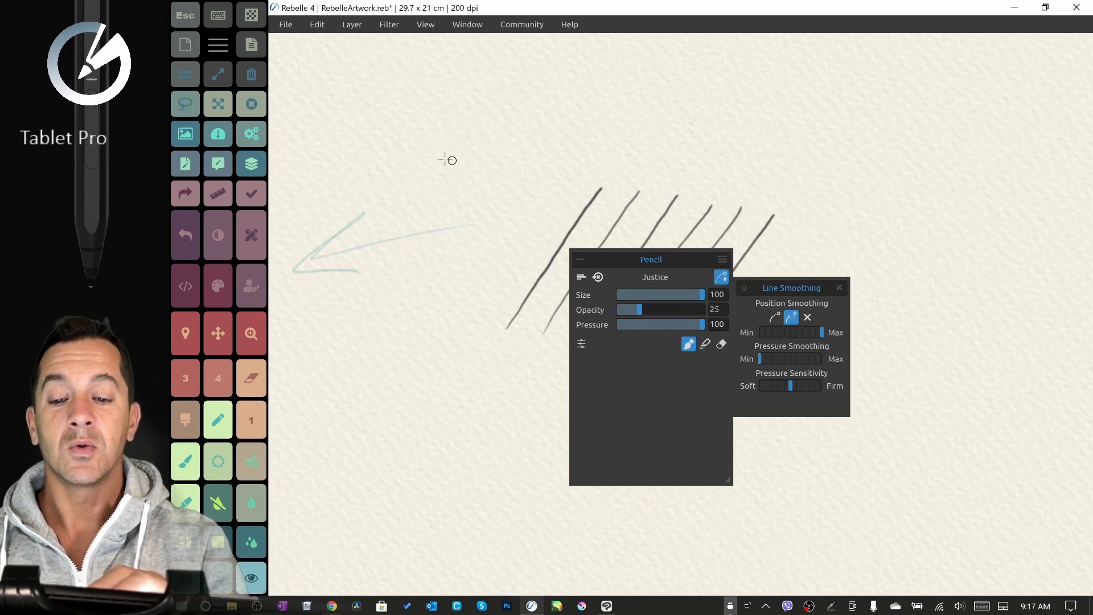
- Draw long smoothed top and bottom lines forming an angular outline around the hatching
left_click_drag(445, 160, 515, 179)
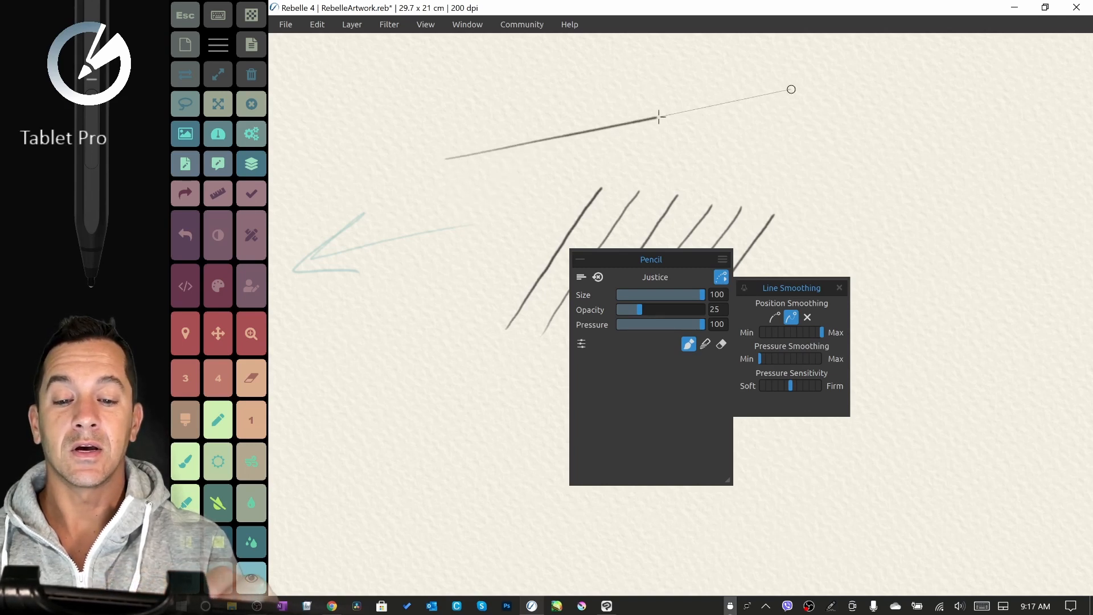
left_click_drag(661, 116, 743, 153)
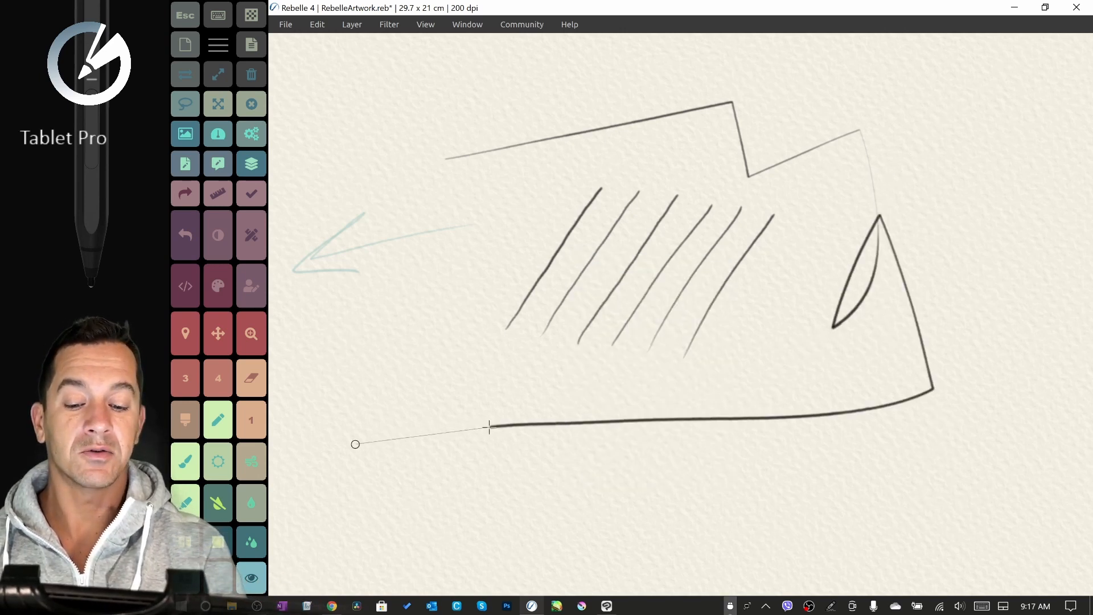
left_click_drag(488, 427, 690, 476)
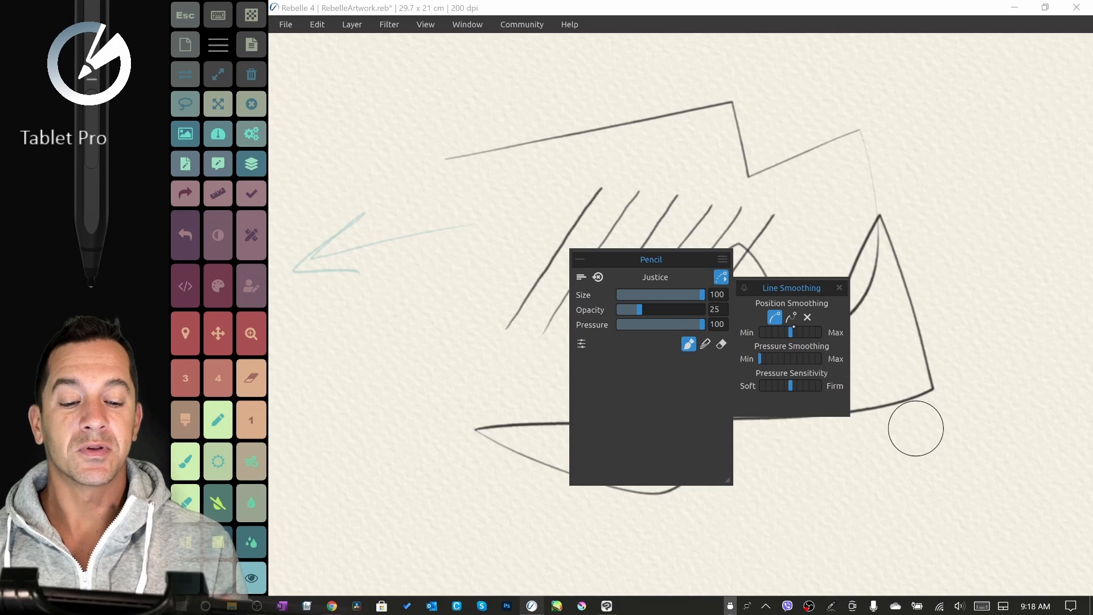
mouse_move(736, 237)
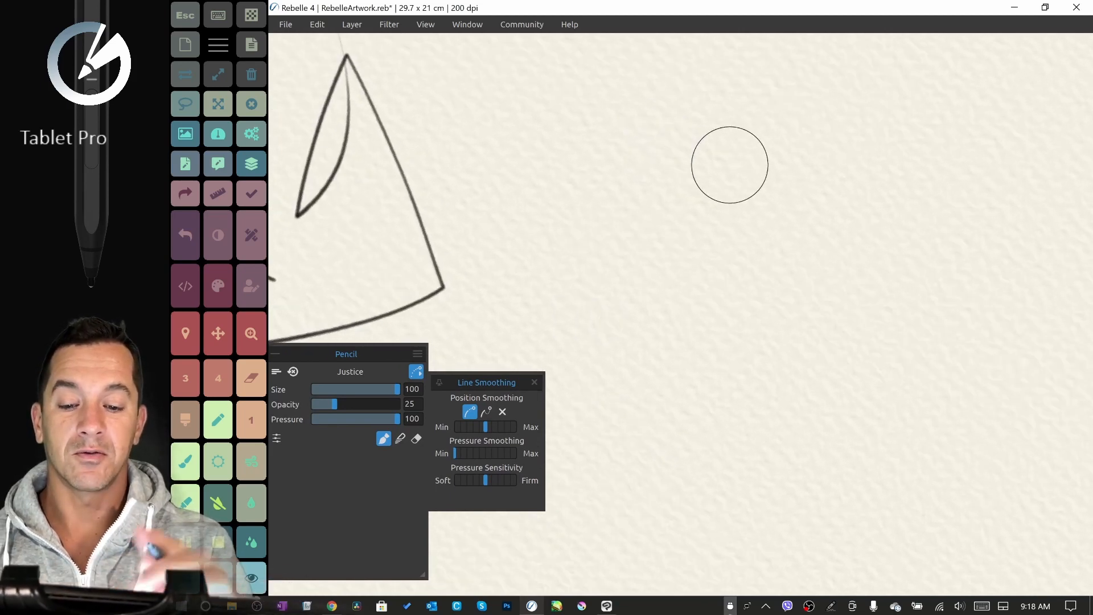
- Draw a diagonal test line on blank paper with reduced position smoothing
left_click_drag(718, 147, 579, 338)
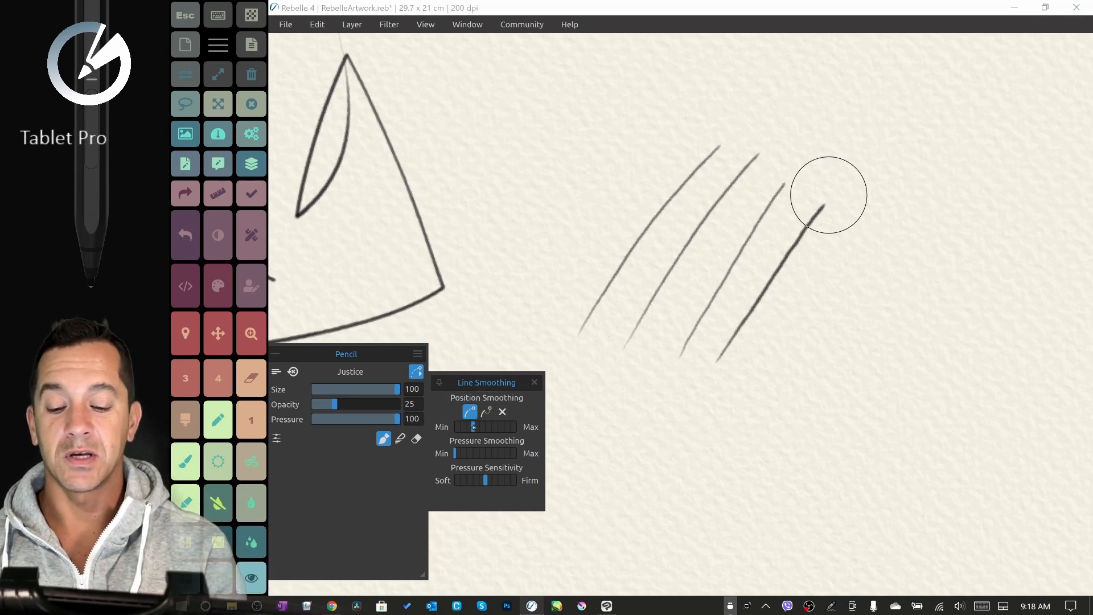
- Close the Line Smoothing panel and draw a short zigzag test stroke
left_click(502, 412)
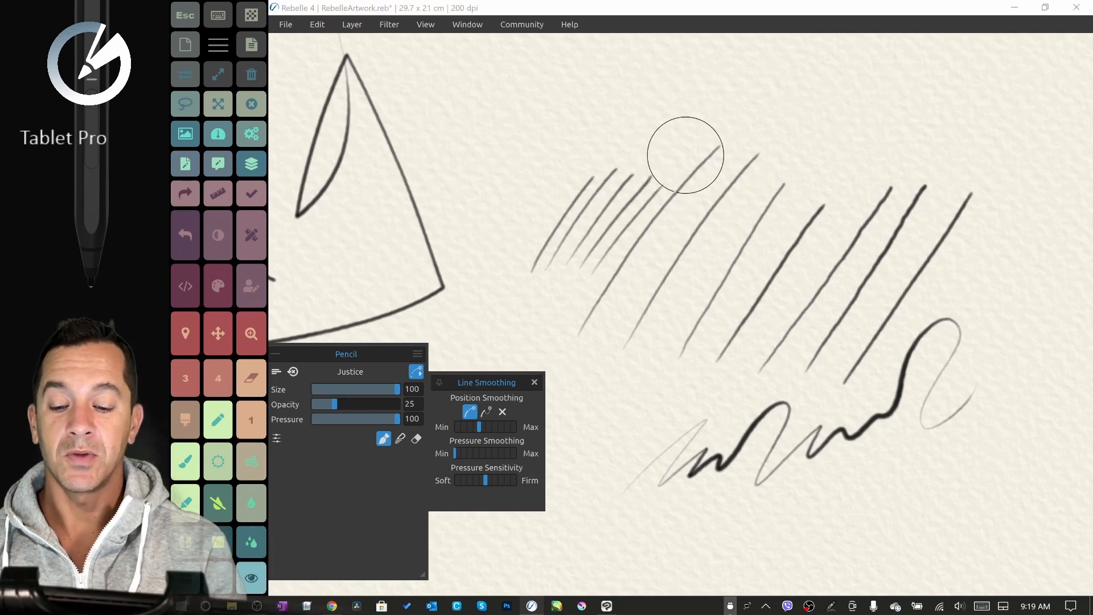
left_click(534, 383)
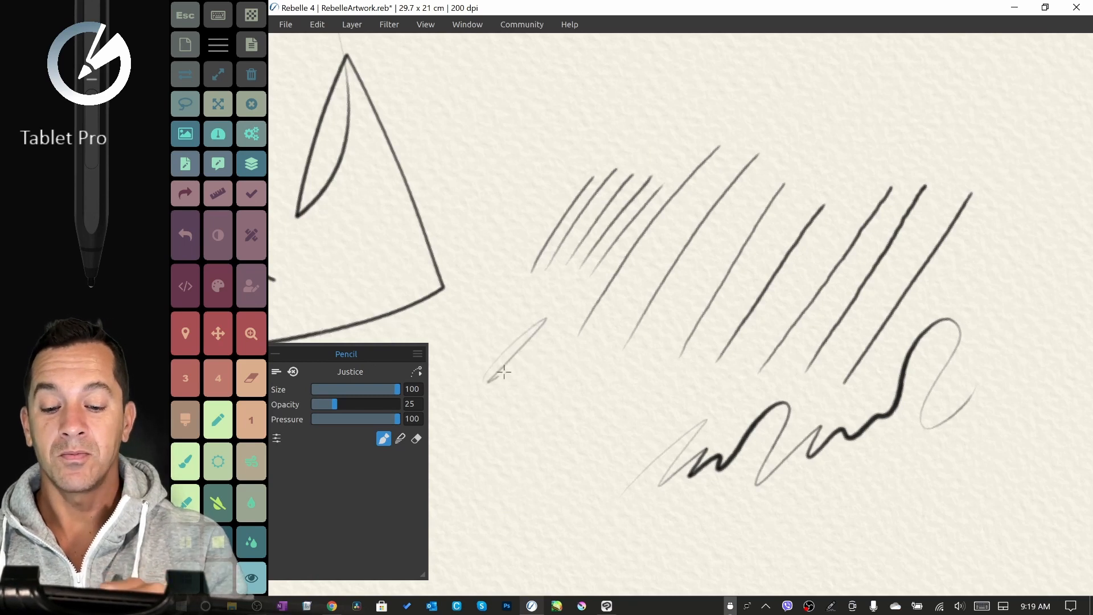
left_click_drag(346, 353, 430, 341)
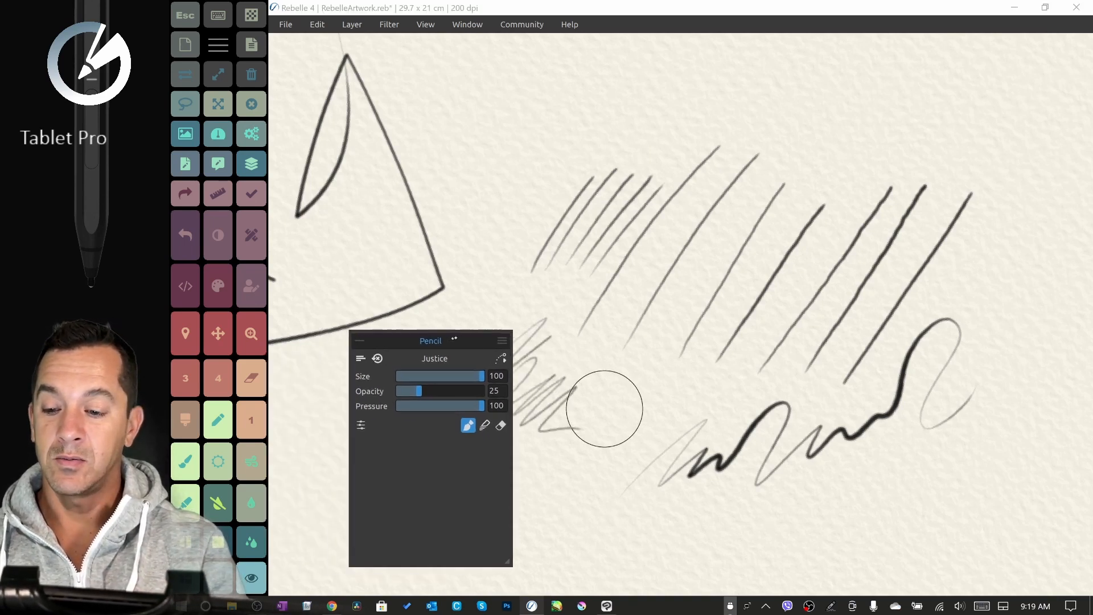
- Bring up the Brush Creator (F5) for the Justice pencil and browse its settings
key("f5")
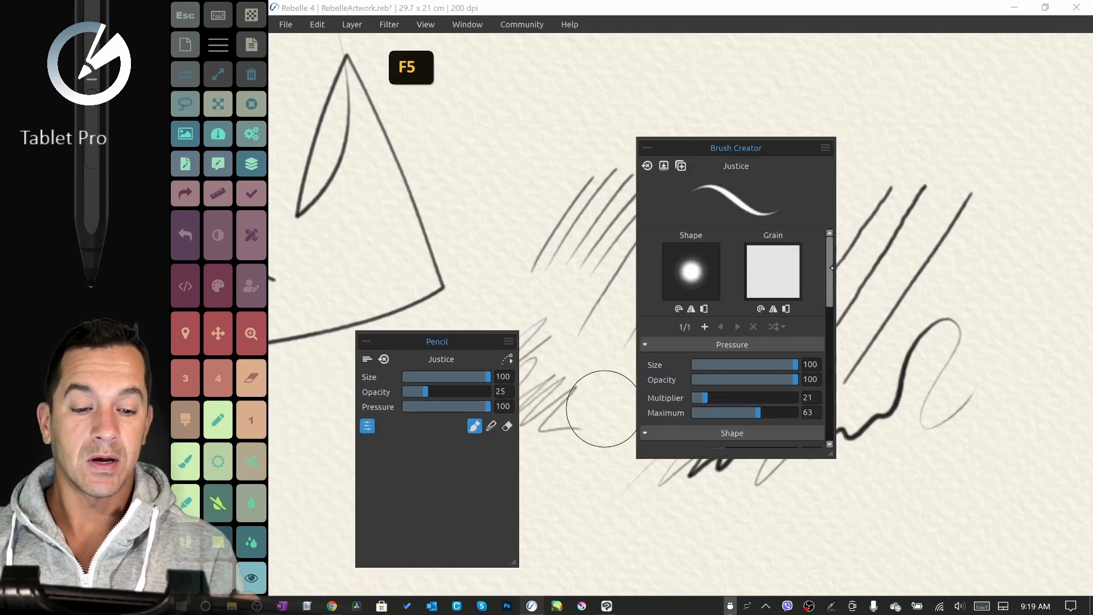
scroll("down", 3)
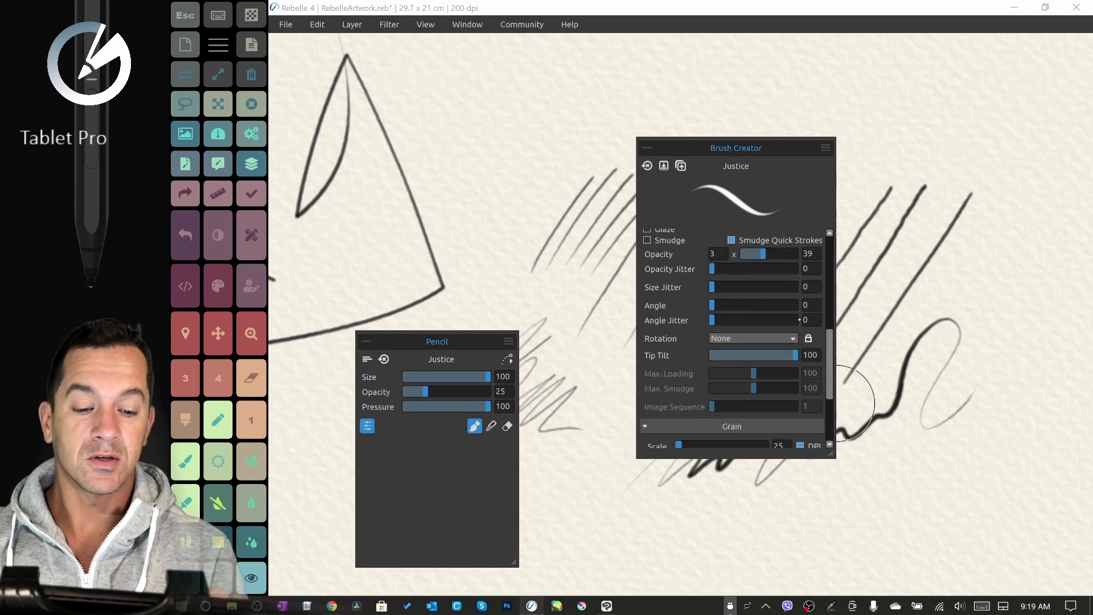
- Shade a dark pencil patch along the top right and add a wavy outline down the edge
key("F5")
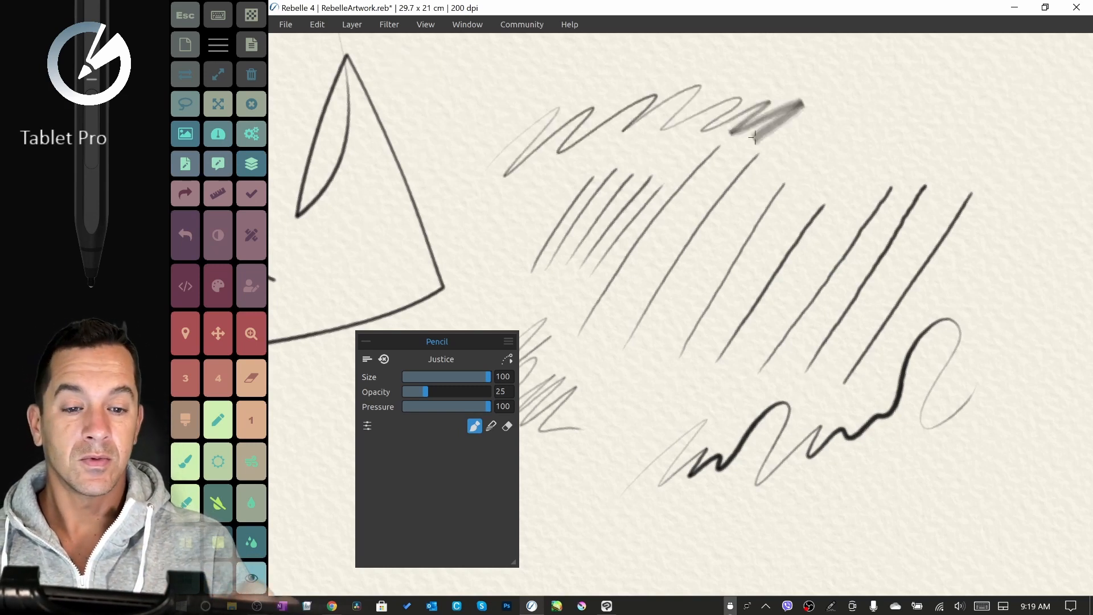
left_click_drag(753, 136, 871, 131)
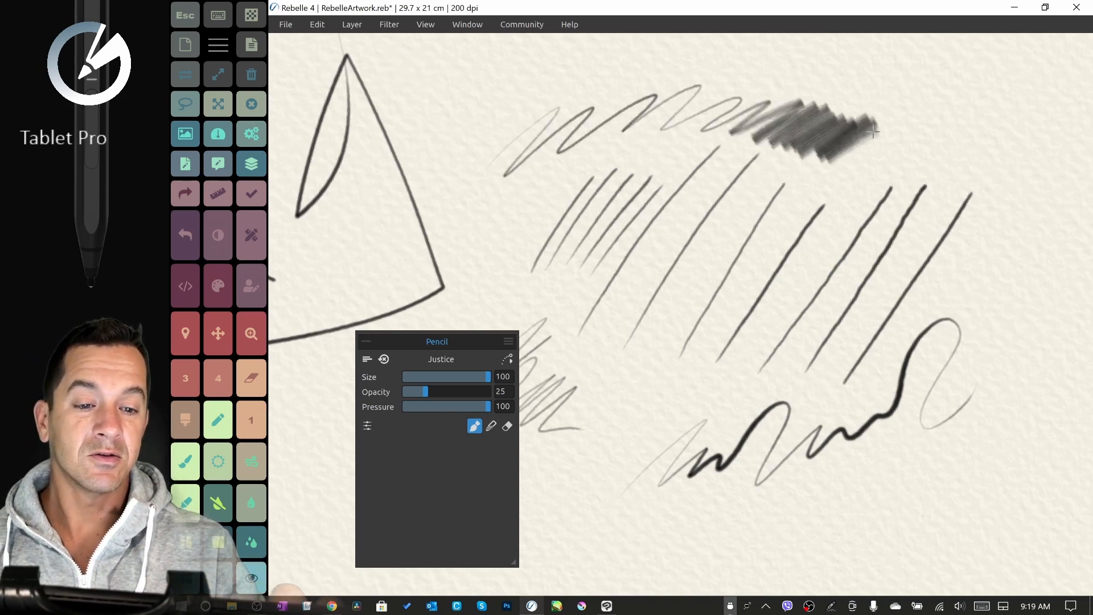
left_click_drag(874, 131, 1000, 233)
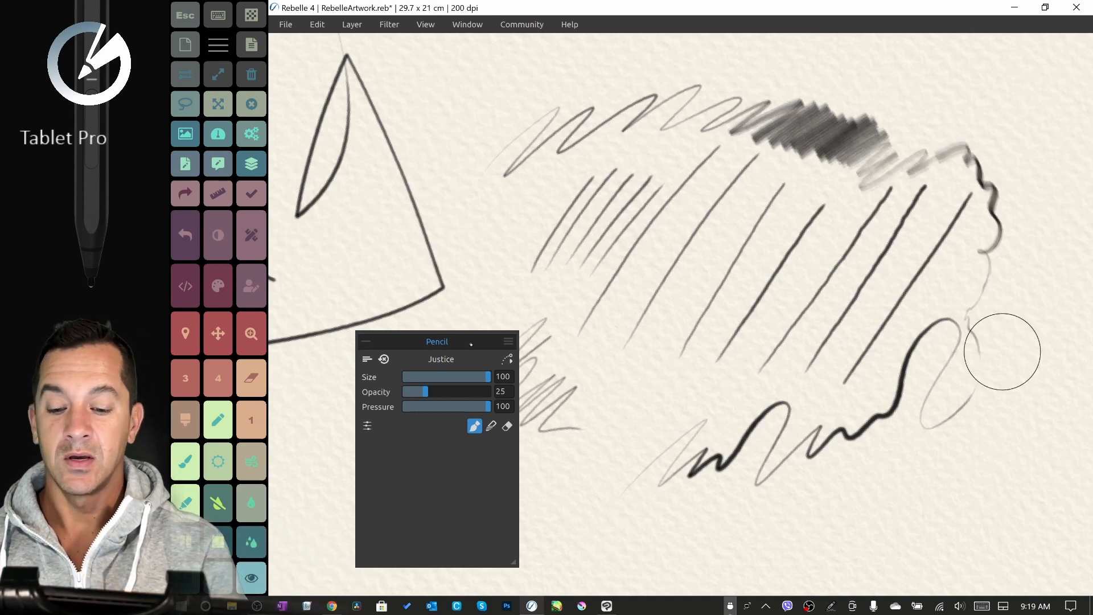
left_click_drag(436, 340, 412, 322)
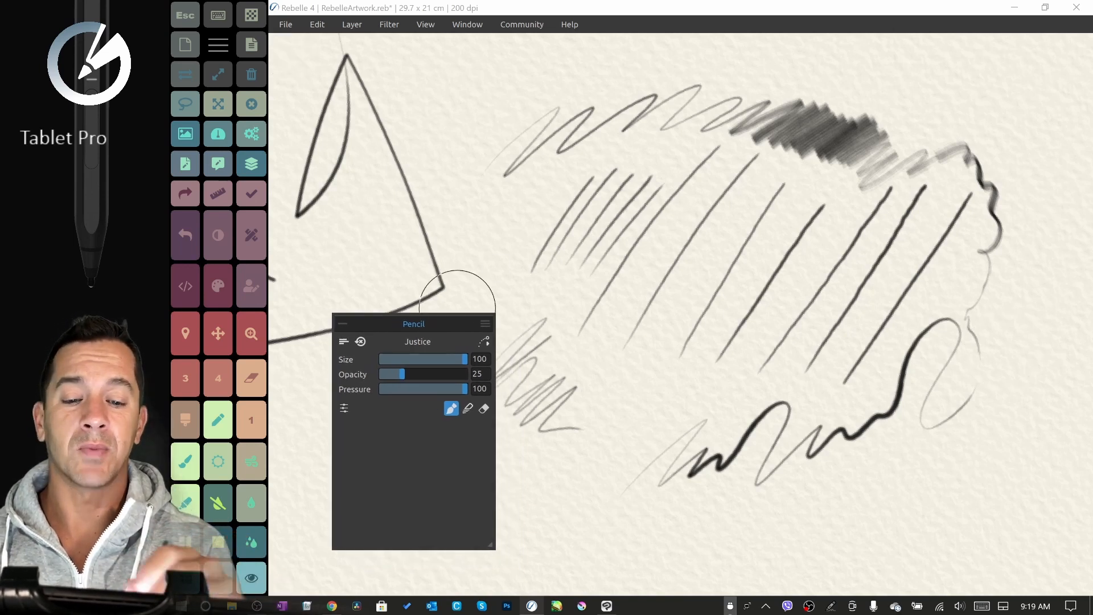
- Switch the pencil to blending mode (preset 4) and smudge part of the shading
left_click(217, 378)
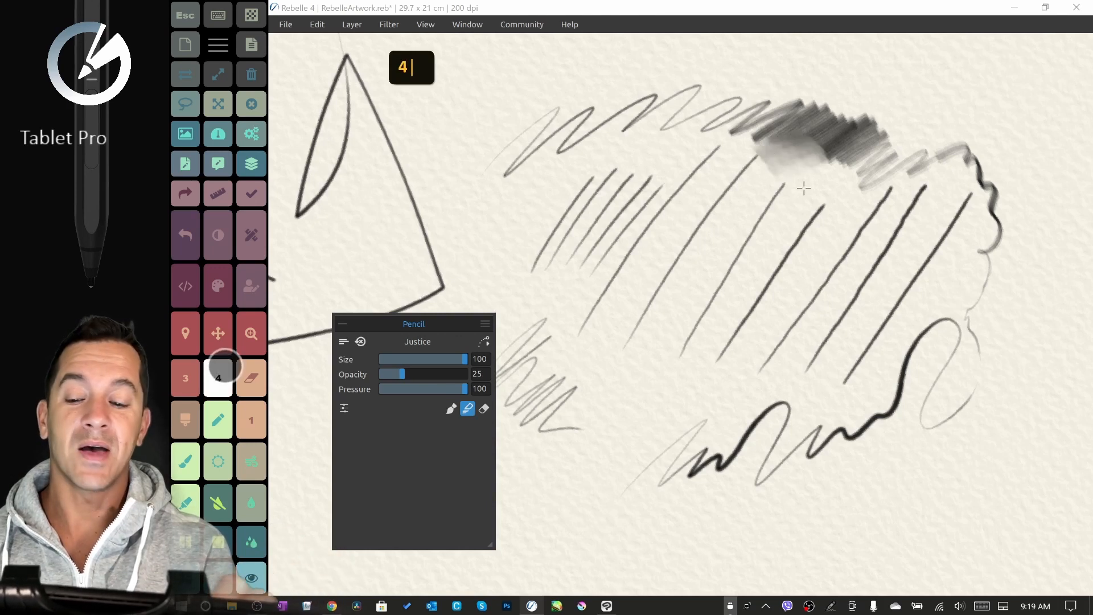
left_click(251, 376)
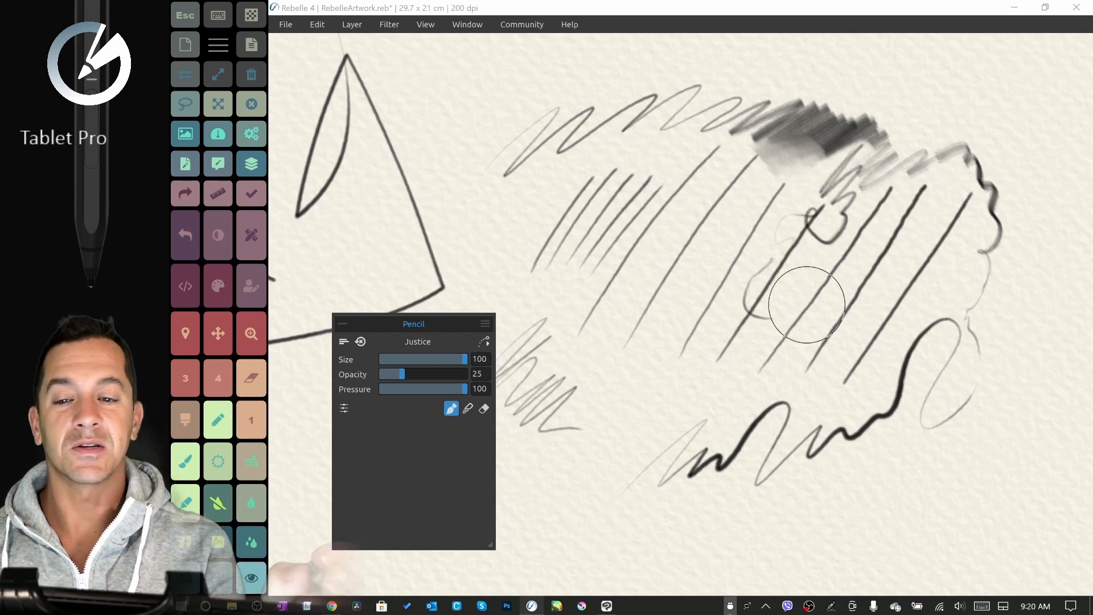
left_click(606, 606)
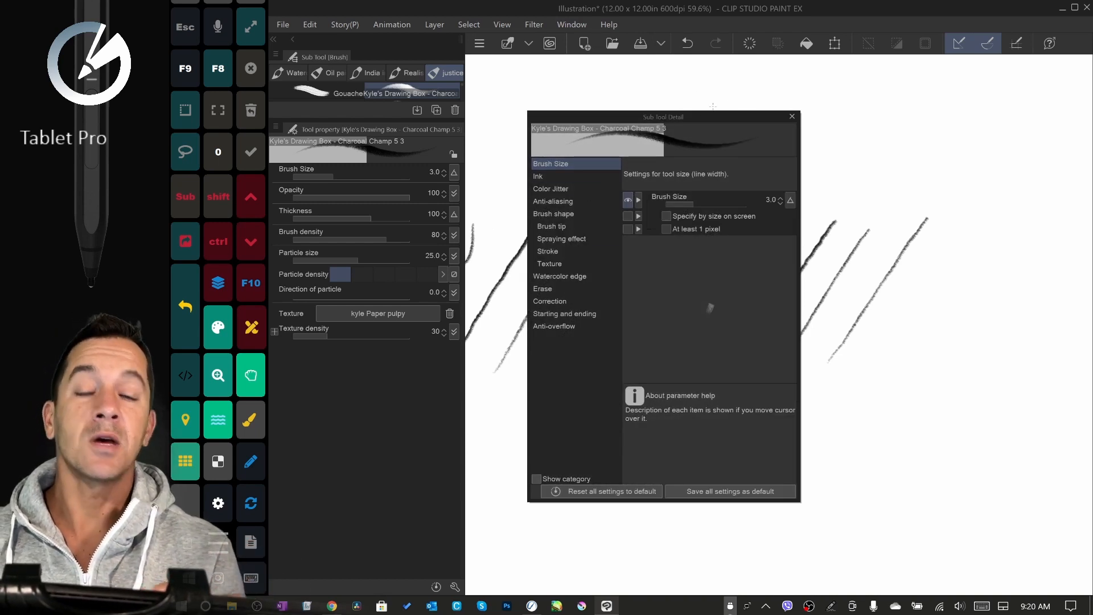
- Lower the charcoal brush's Stabilization to 0 in the Correction settings
left_click(550, 301)
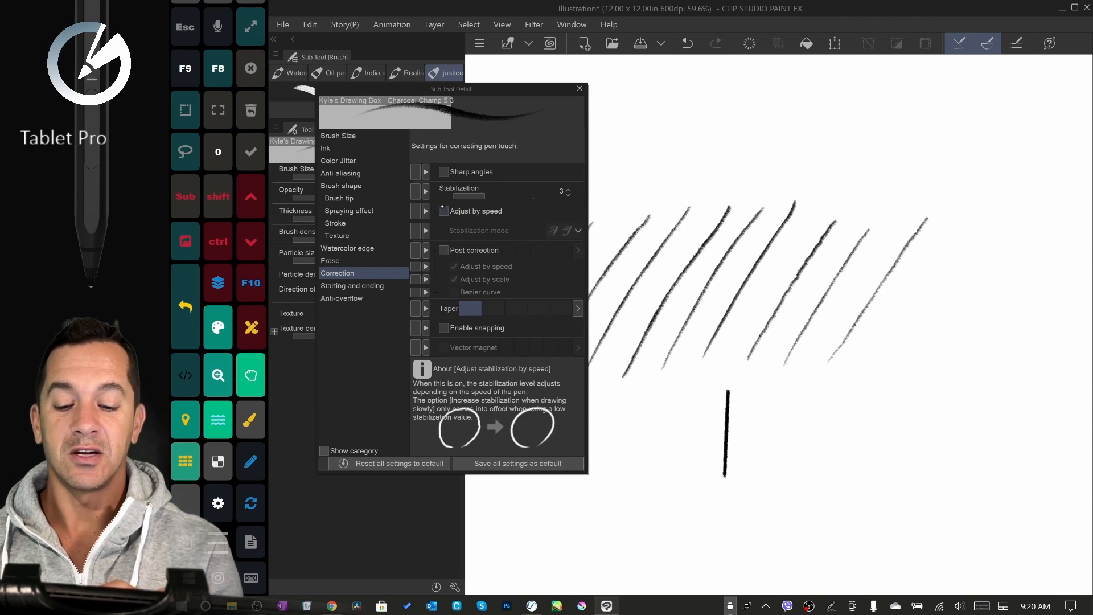
left_click(474, 250)
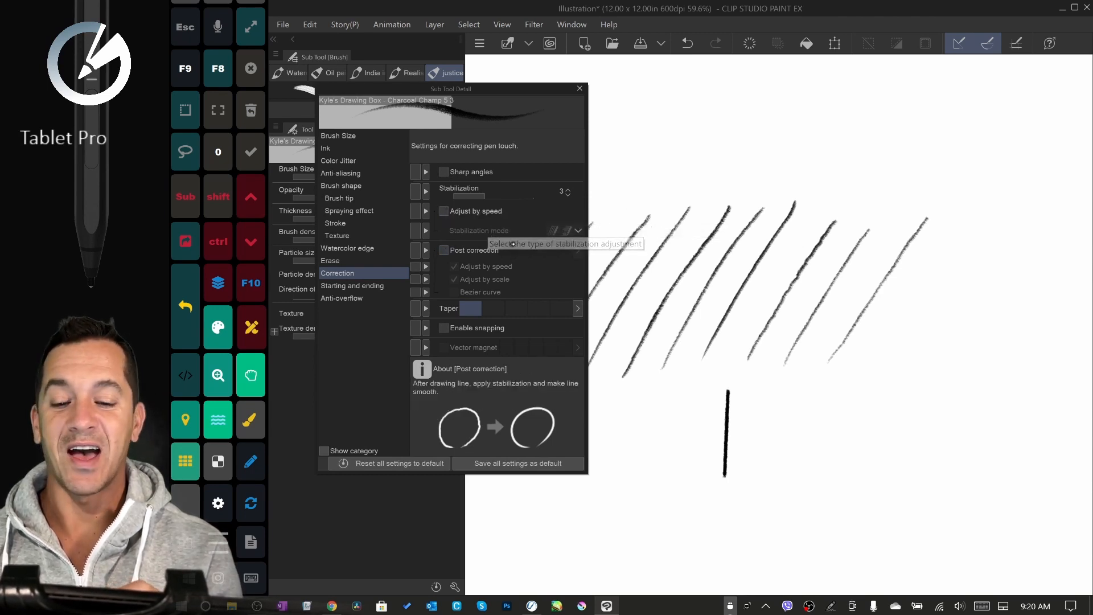
mouse_move(511, 309)
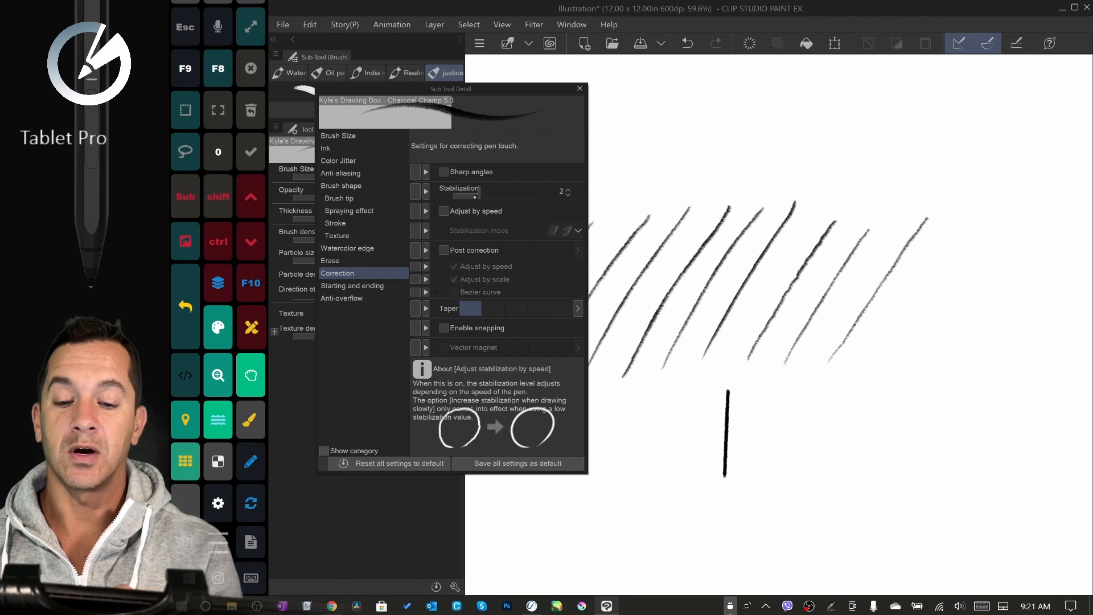
left_click_drag(474, 200, 457, 201)
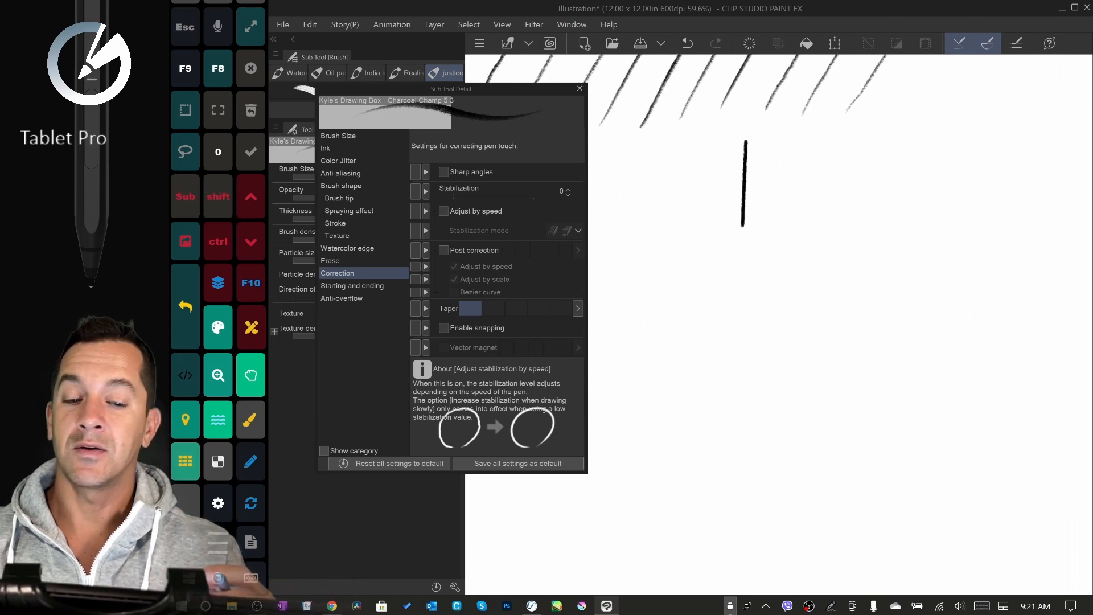
- Draw and undo test strokes, then leave a thin diagonal stroke at zero stabilization
key("ctrl+z")
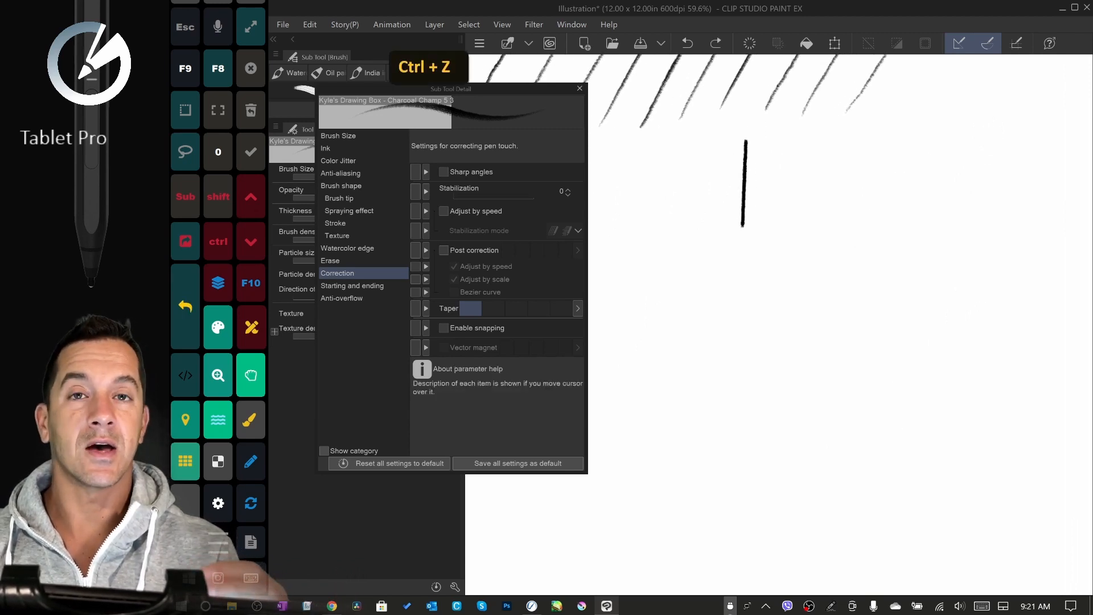
left_click_drag(871, 206, 793, 358)
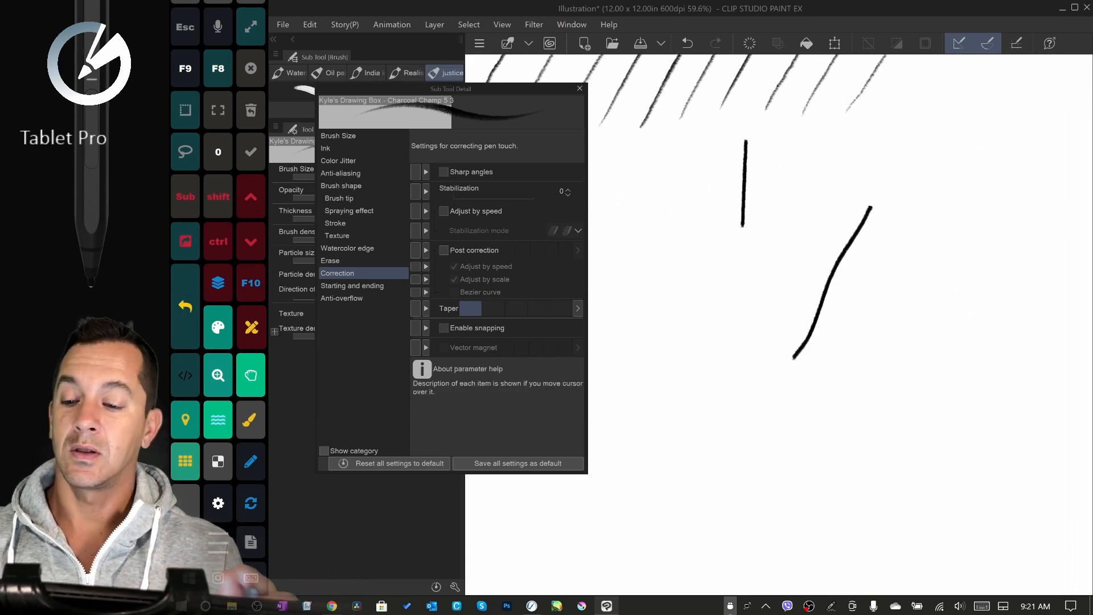
key("Ctrl+Z")
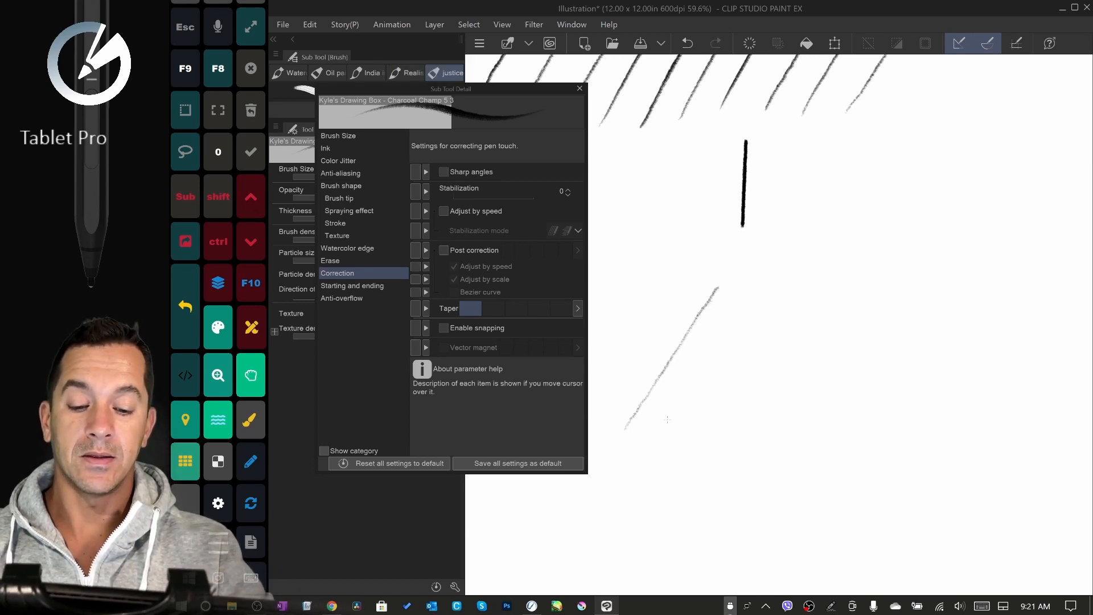
left_click_drag(669, 424, 742, 290)
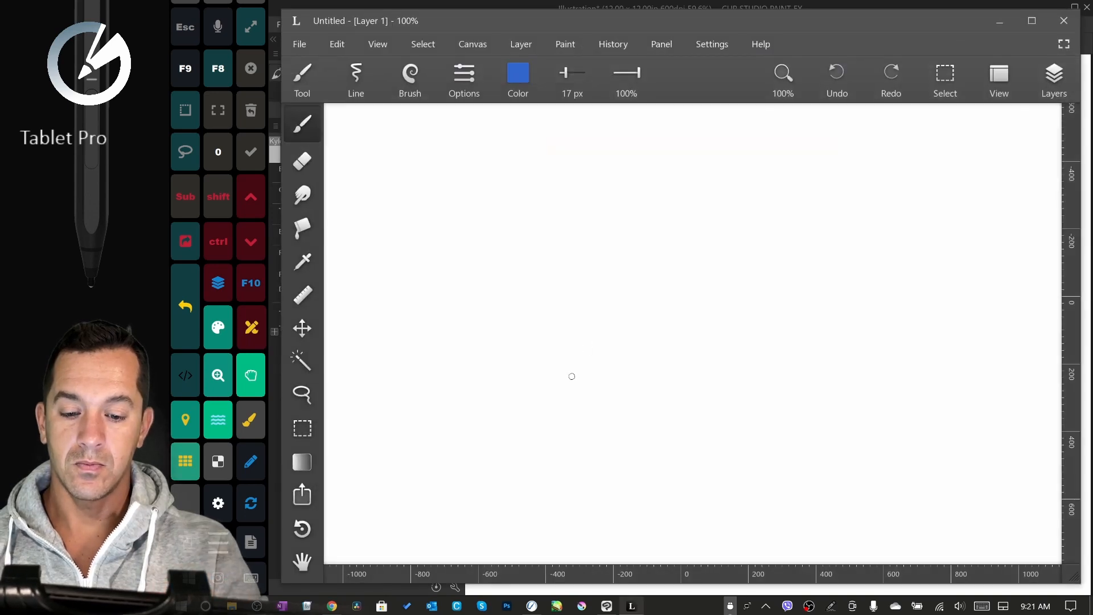
- Draw four blue diagonal test strokes, then reach for the line smoothing settings
left_click_drag(573, 374, 668, 231)
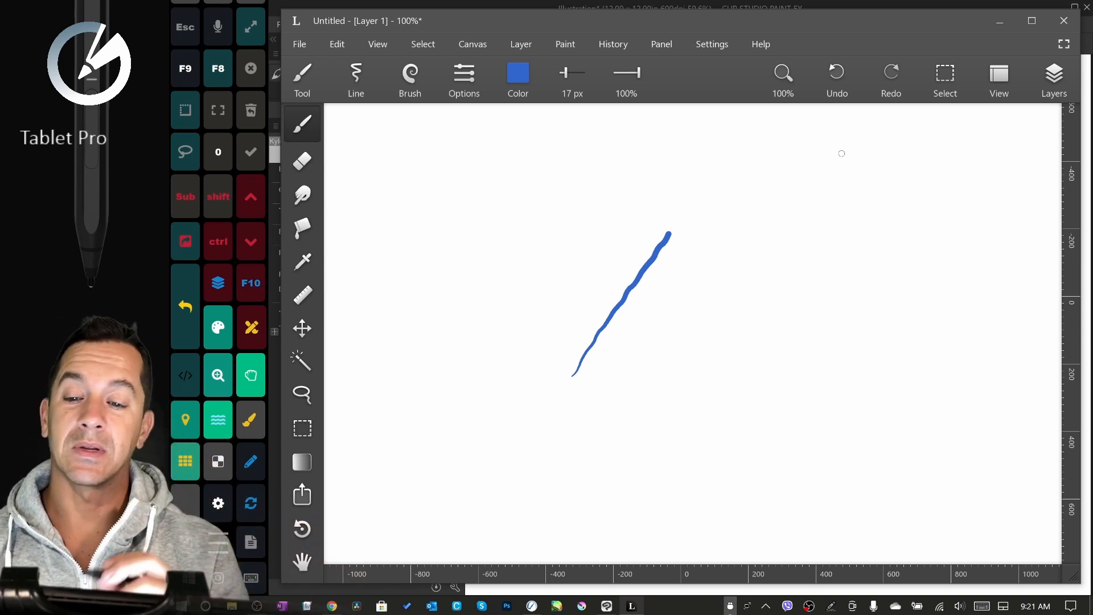
left_click_drag(626, 391, 671, 325)
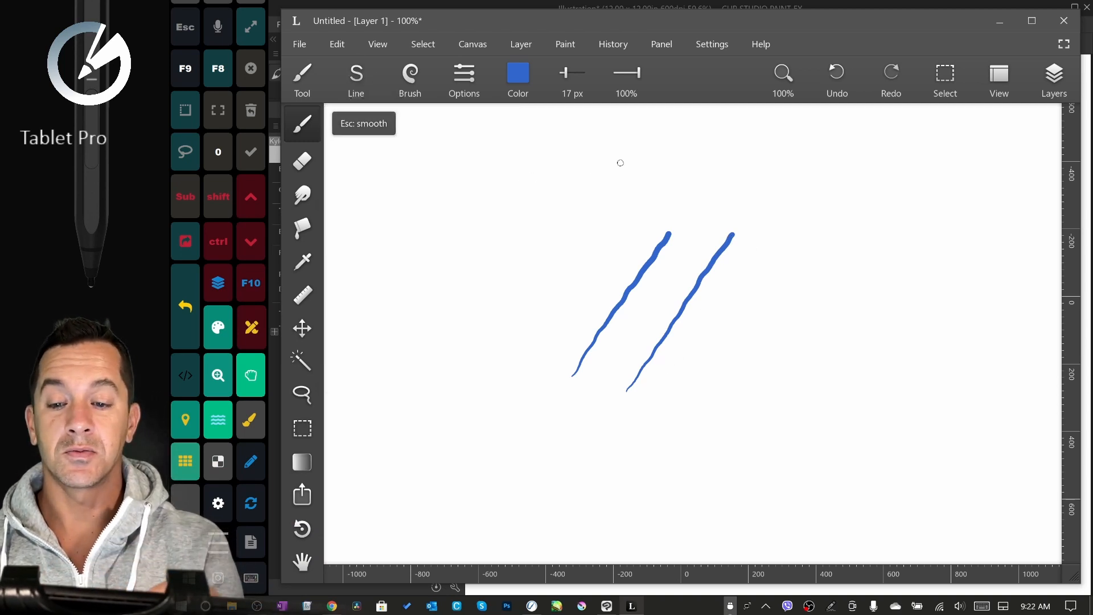
left_click_drag(661, 401, 779, 235)
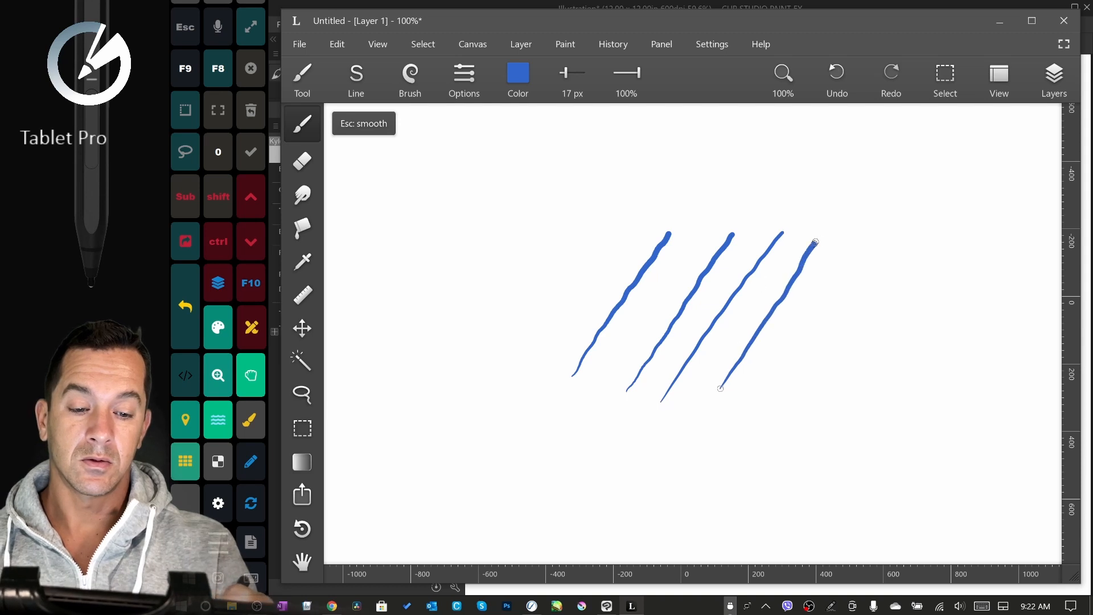
left_click_drag(815, 241, 781, 314)
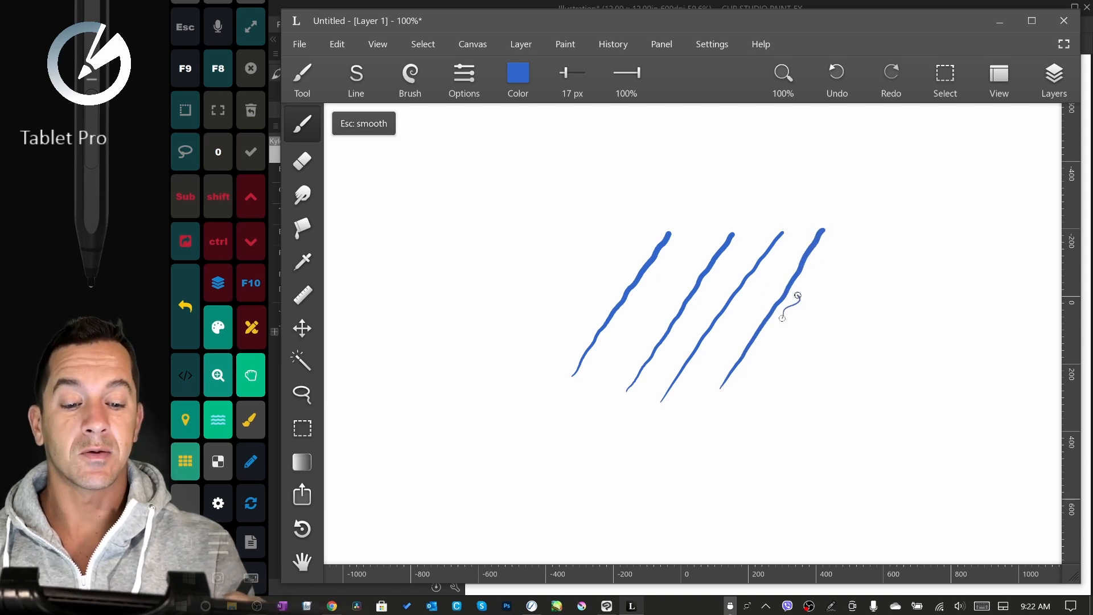
left_click(355, 77)
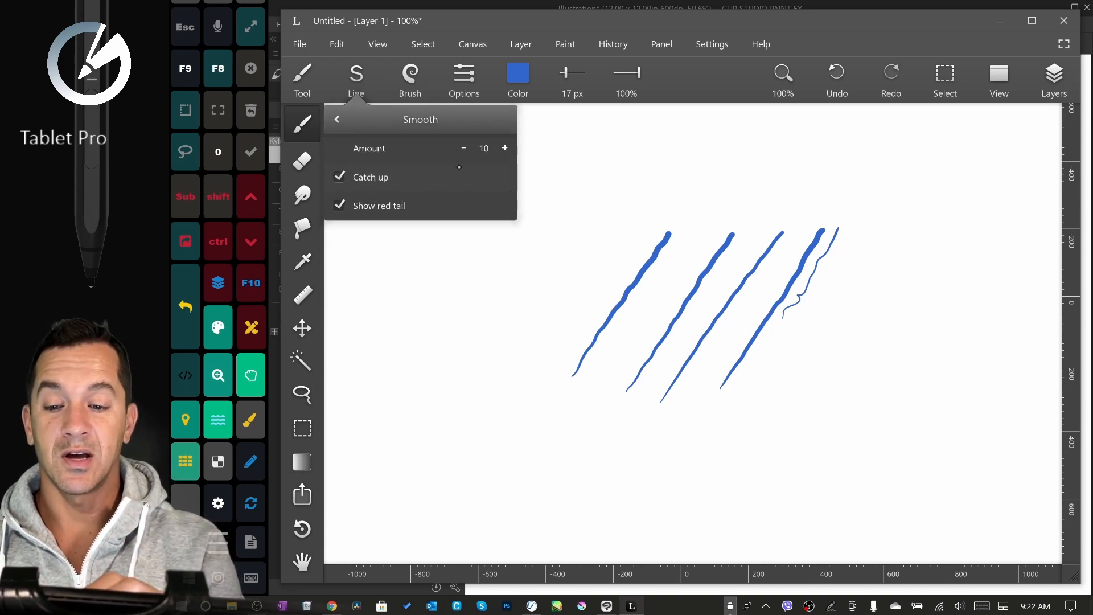
- Raise Leonardo's Line Smooth amount to 50 and draw a smoother blue diagonal stroke
left_click(504, 148)
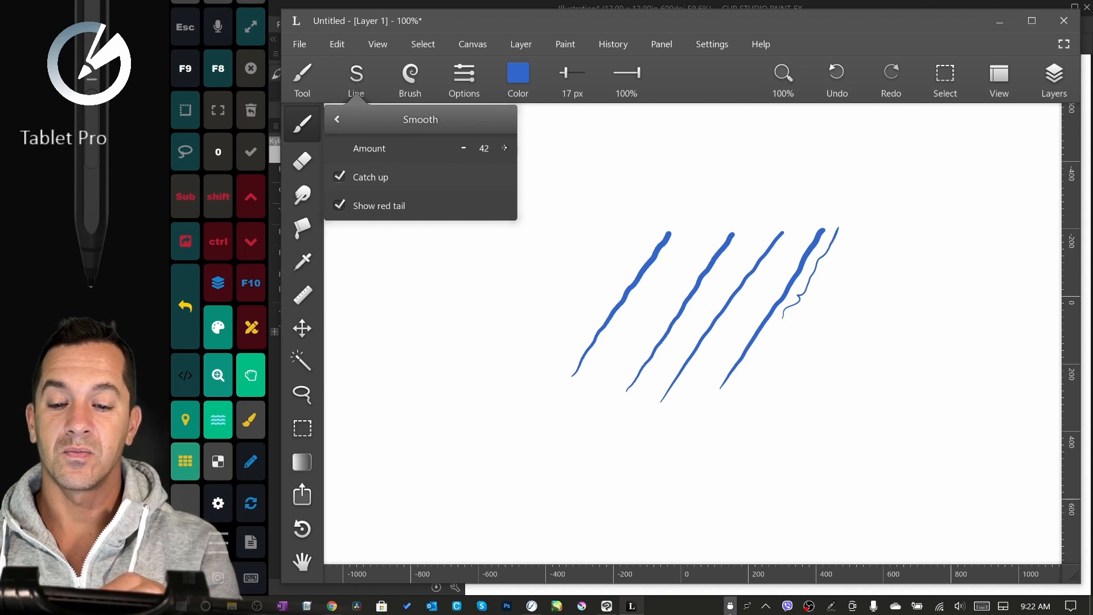
left_click(504, 148)
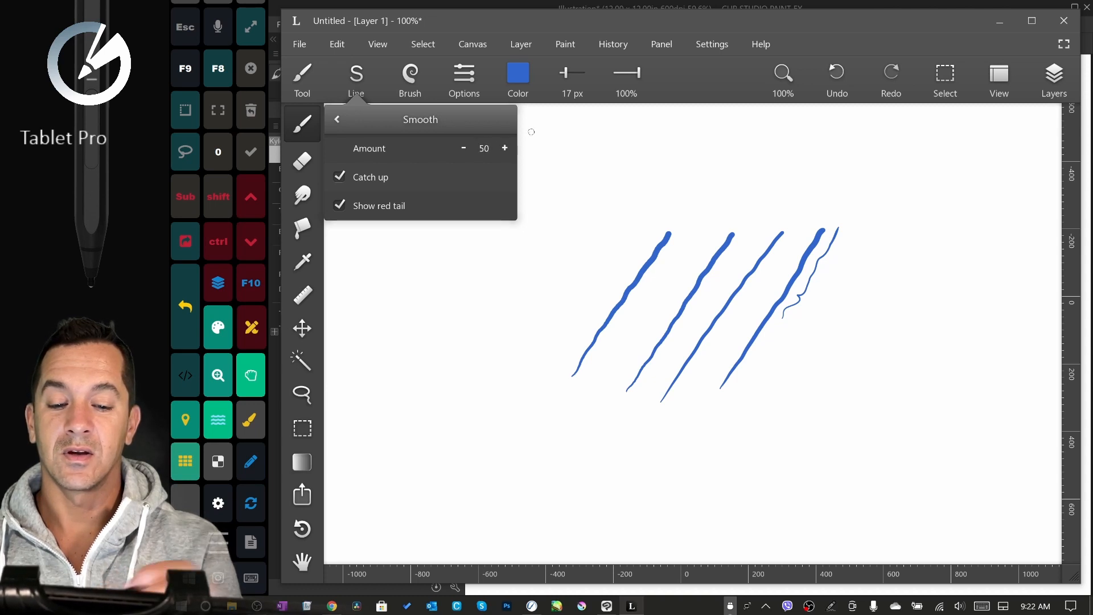
left_click_drag(863, 250, 763, 404)
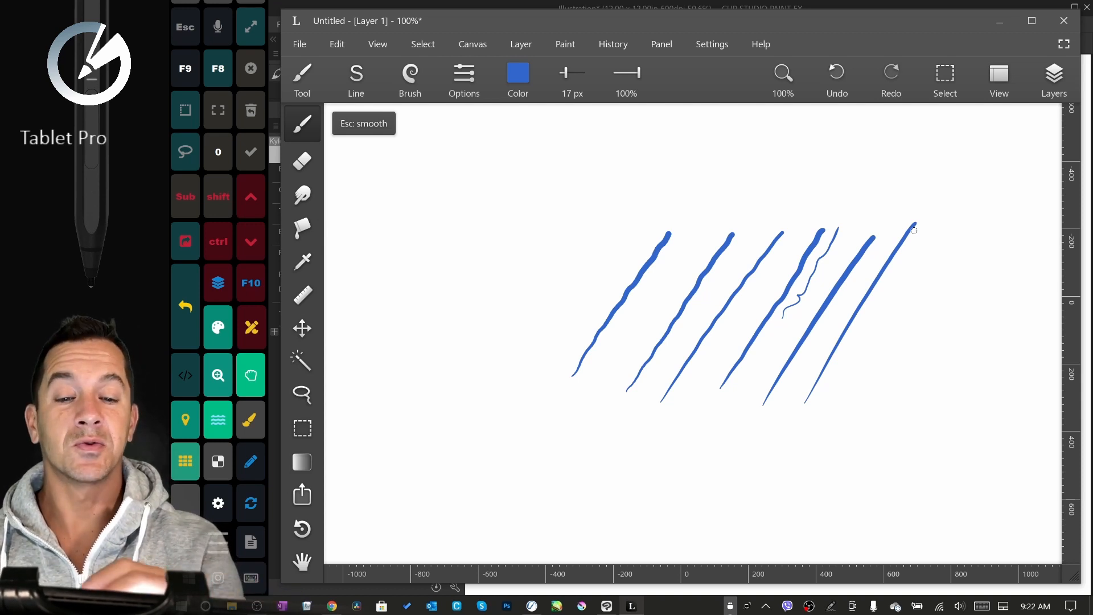
- Reduce the Line Smooth amount back down to 20
left_click(356, 77)
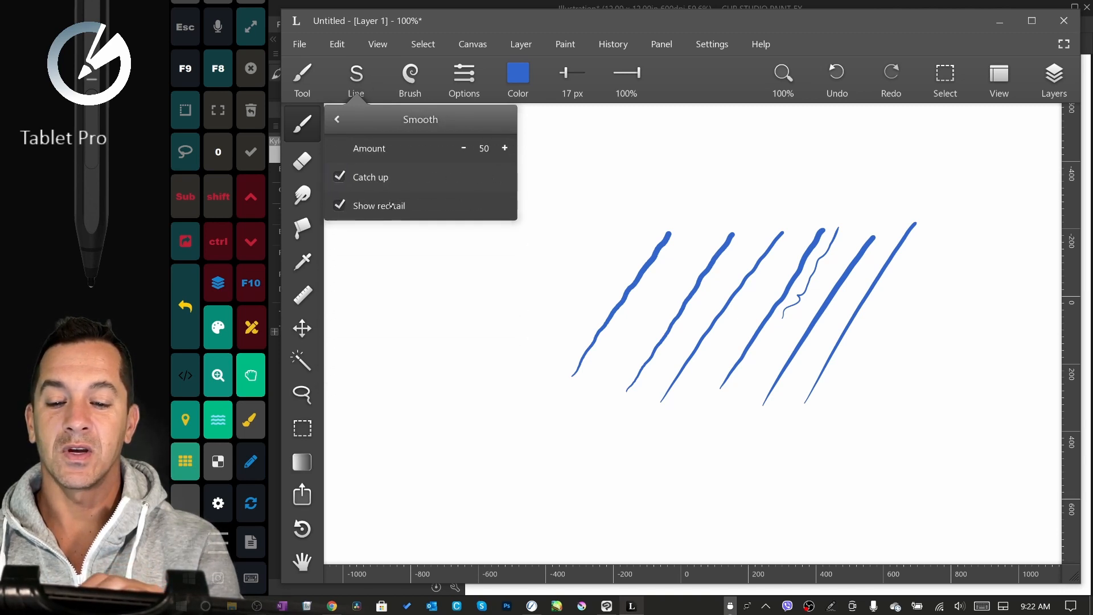
left_click(462, 148)
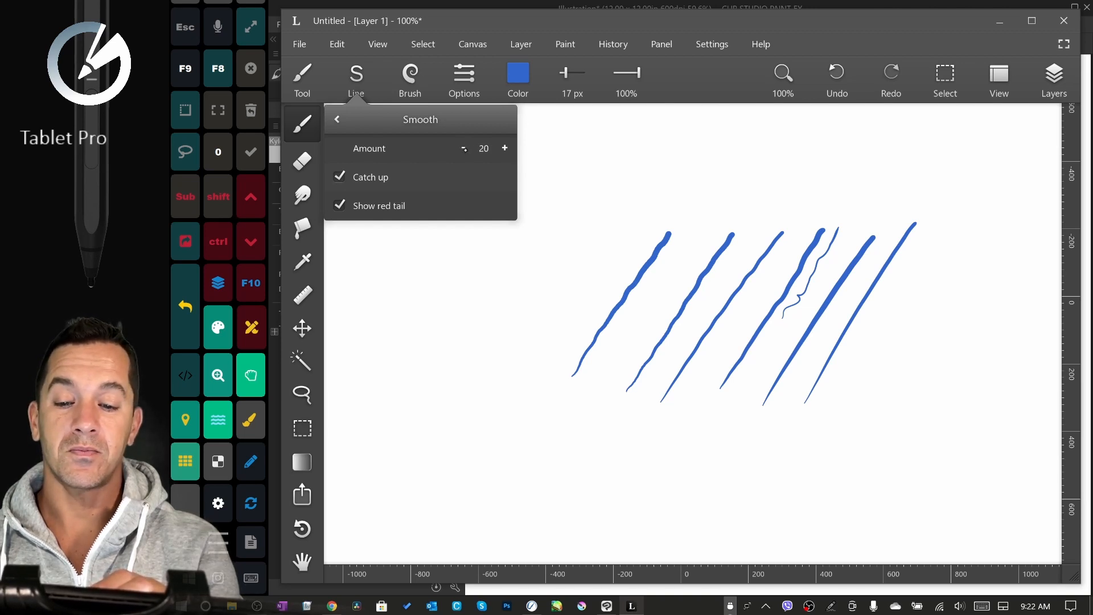
left_click(463, 148)
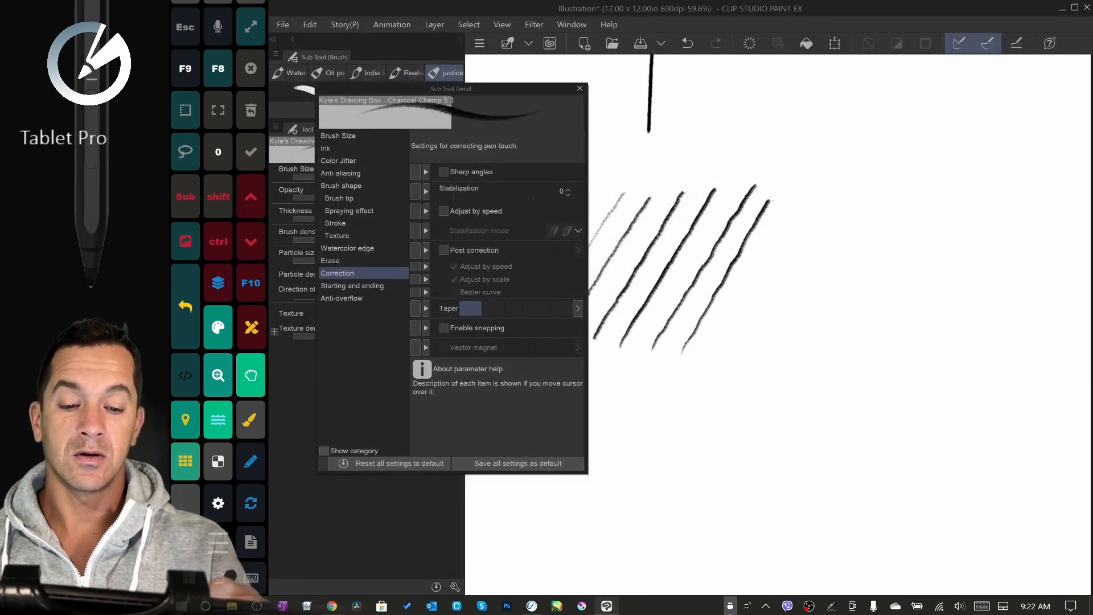
- Draw more diagonal charcoal strokes while stepping Stabilization through 100 to 16
left_click_drag(460, 197, 489, 196)
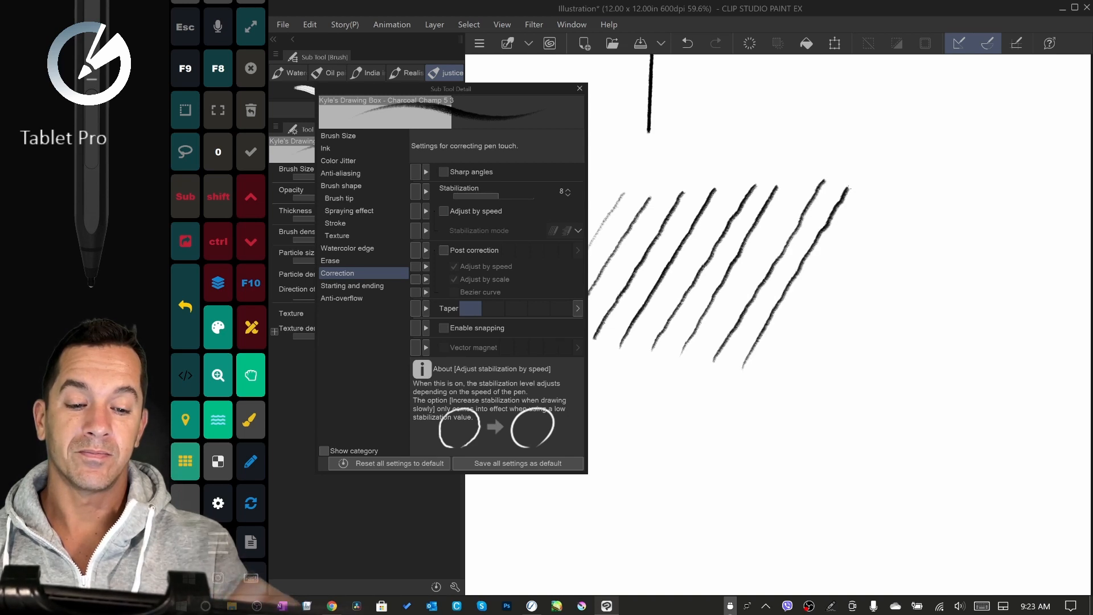
left_click_drag(474, 196, 551, 196)
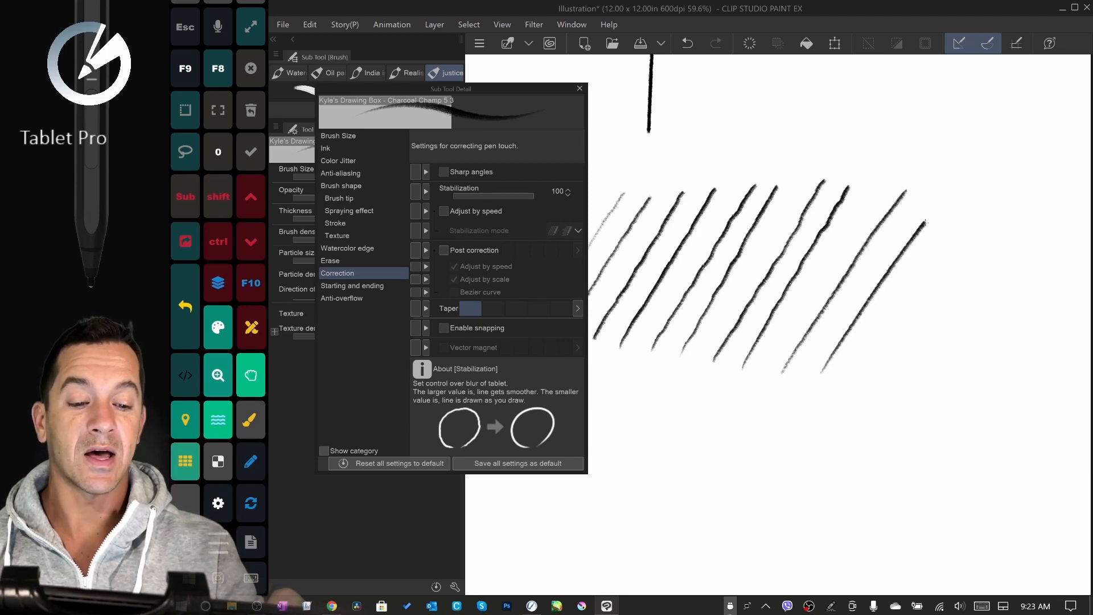
left_click_drag(545, 196, 508, 195)
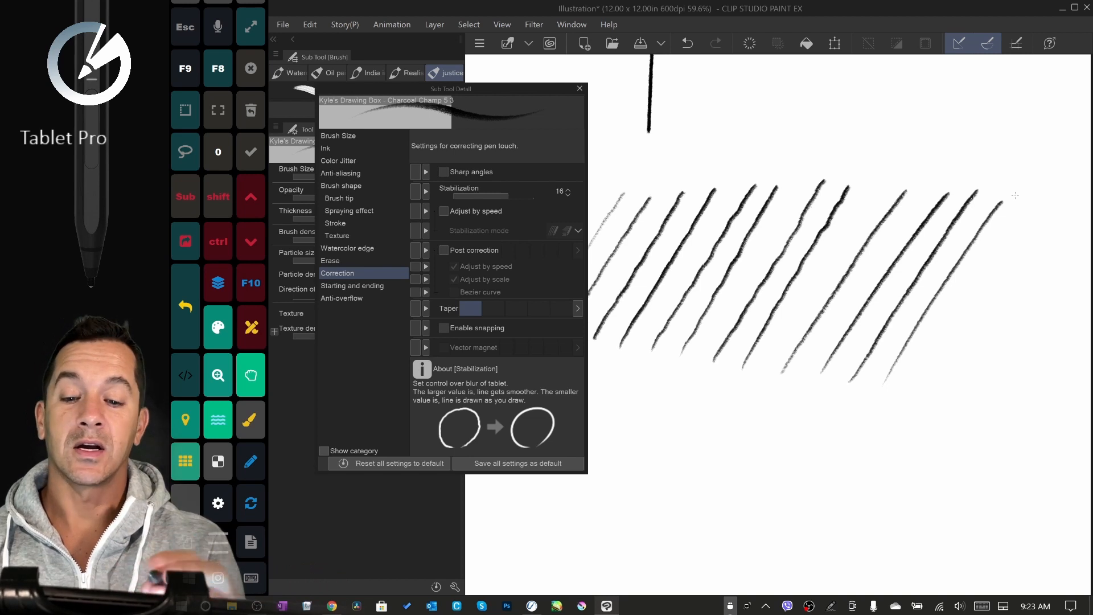
- Enable Adjust by speed, draw a lower row of diagonal strokes, and enable Post correction
left_click(444, 212)
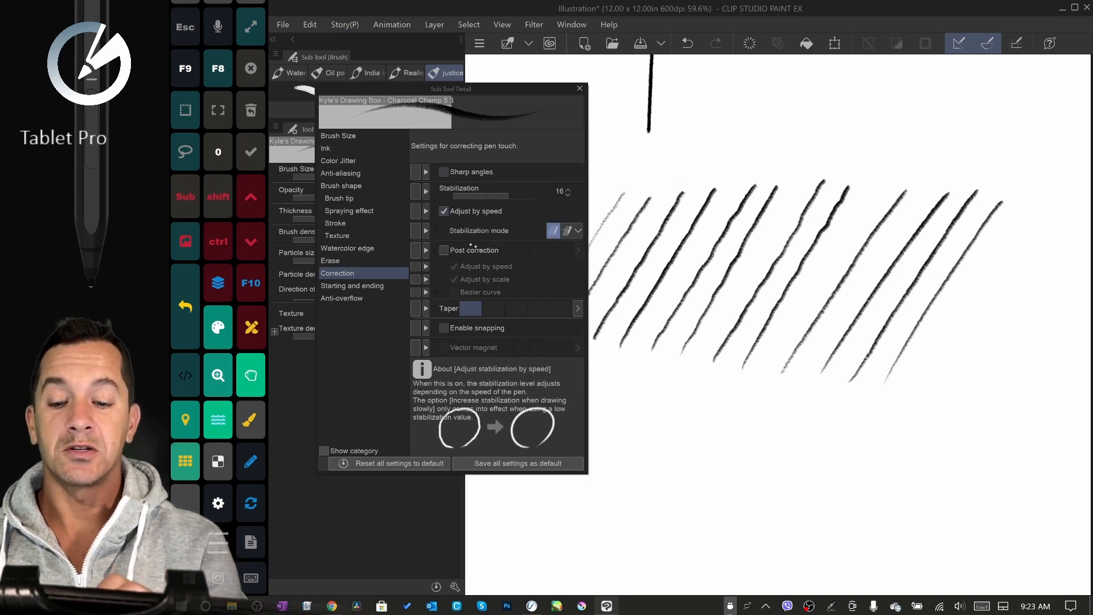
mouse_move(554, 230)
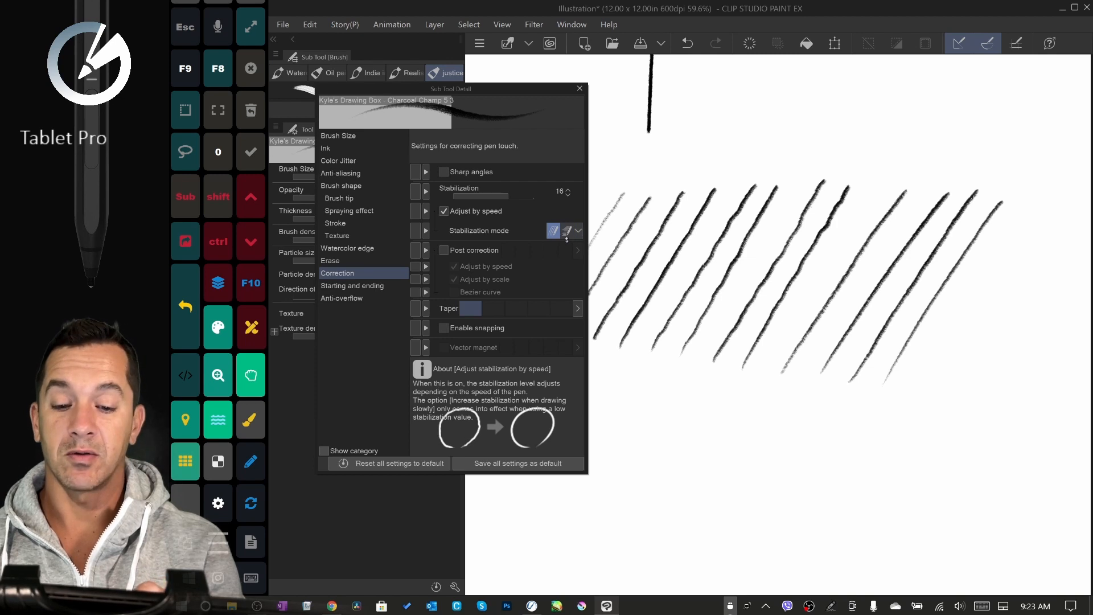
mouse_move(567, 230)
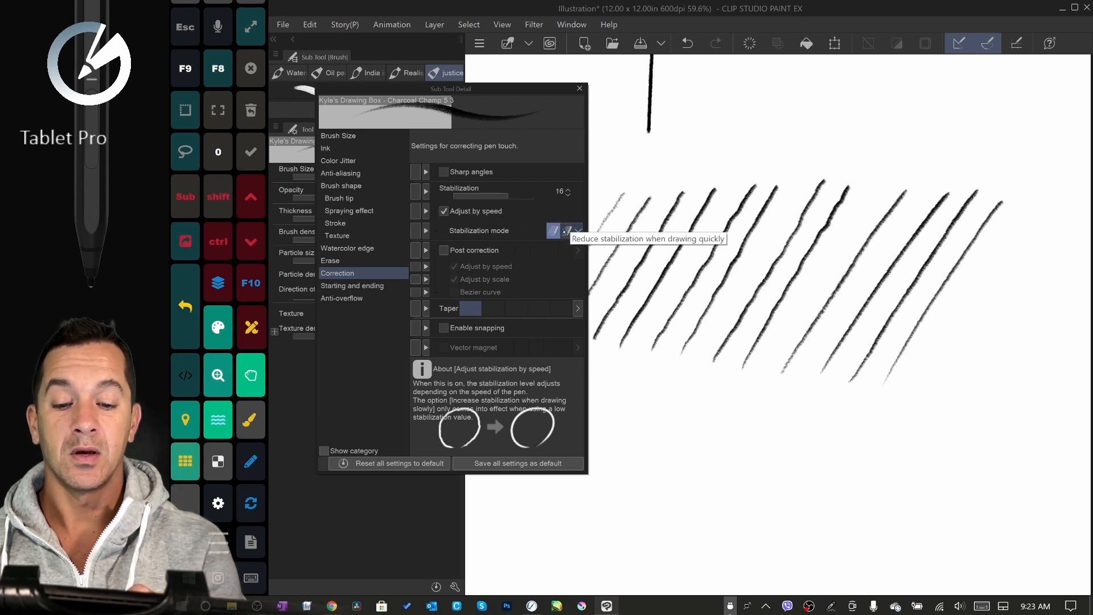
left_click_drag(669, 440, 620, 502)
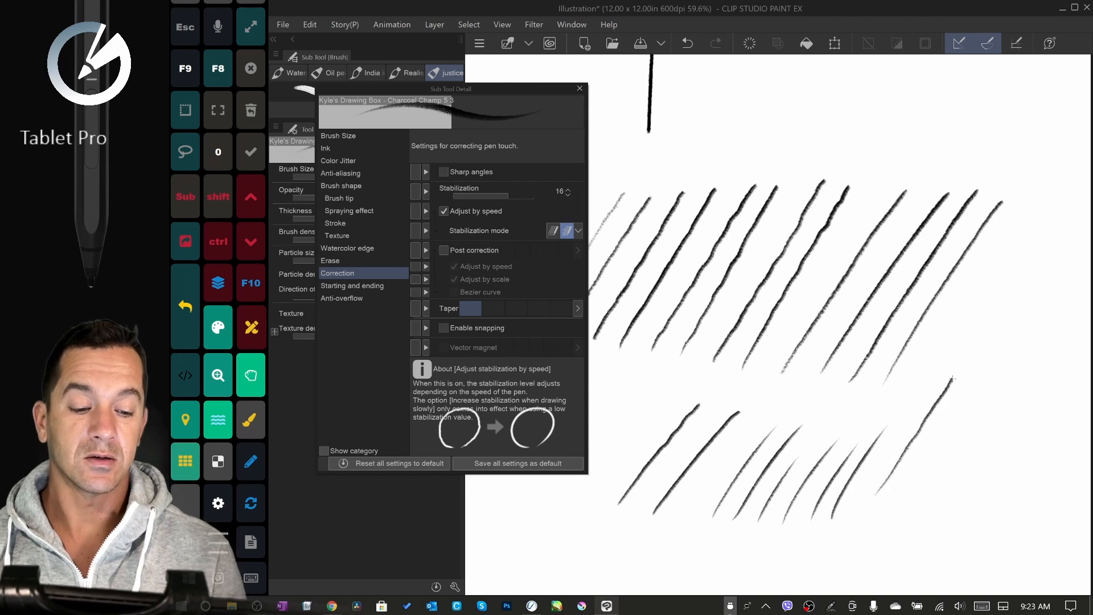
left_click(476, 249)
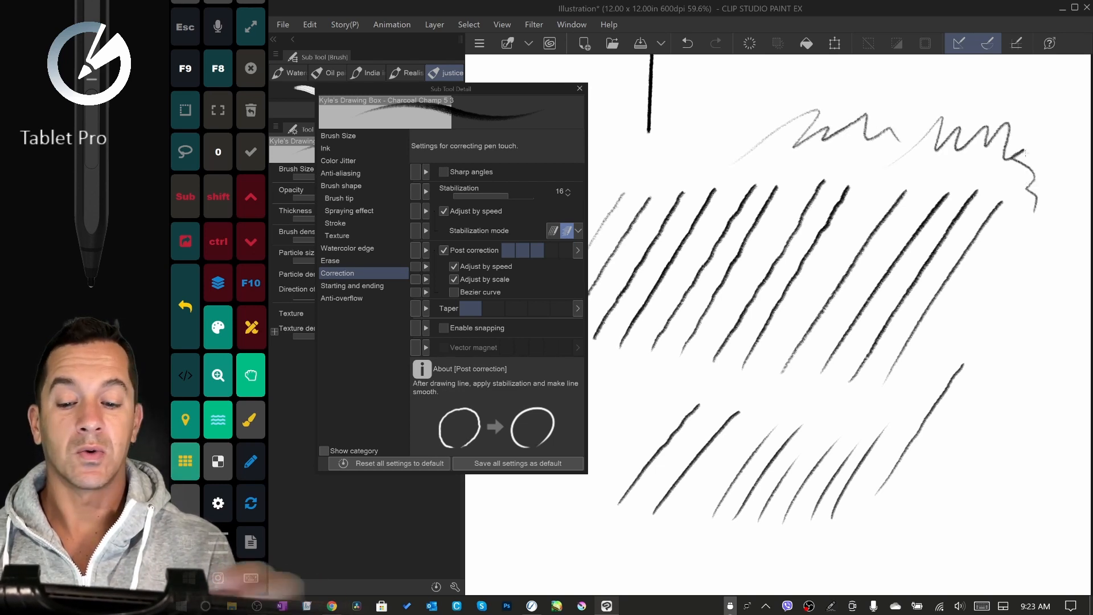
- Enable Sharp angles, draw zigzag strokes lower on the canvas, then set Stabilization to 2
left_click(444, 171)
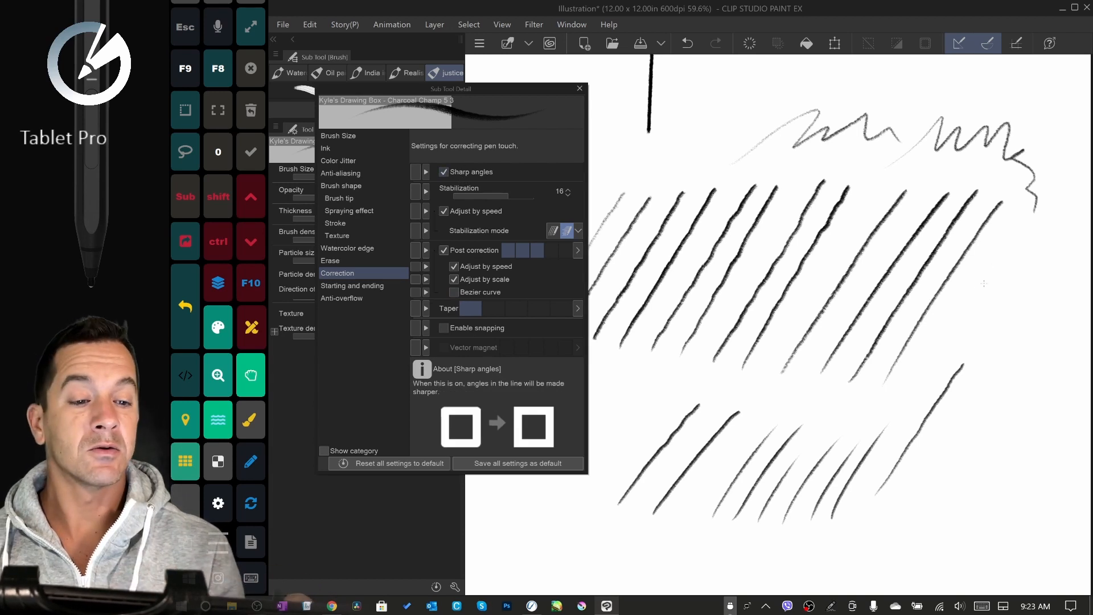
left_click_drag(1004, 279, 1038, 348)
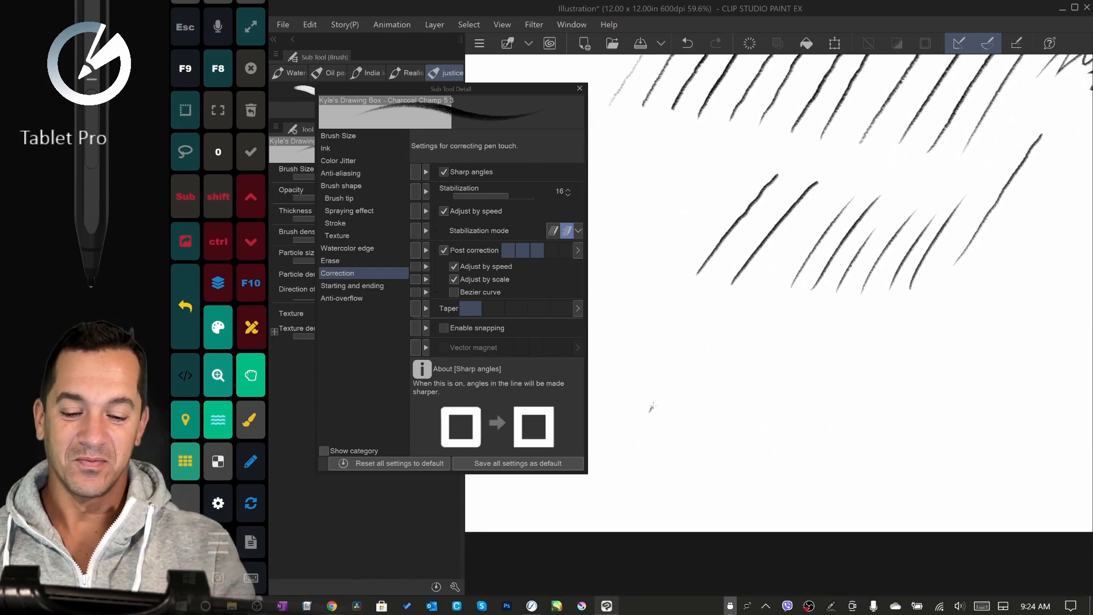
left_click_drag(648, 400, 827, 366)
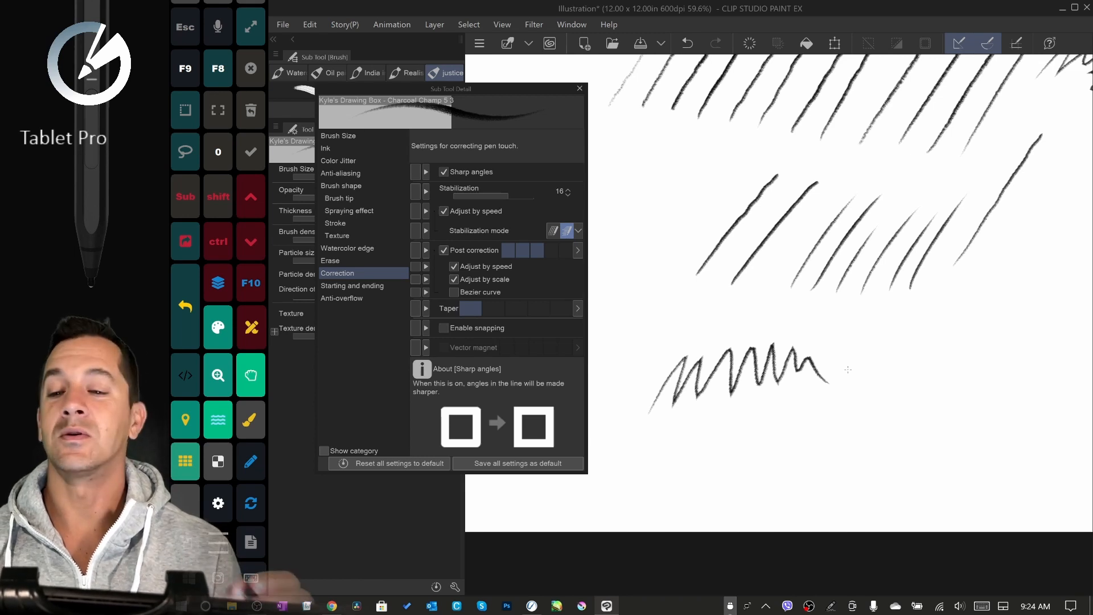
left_click(444, 172)
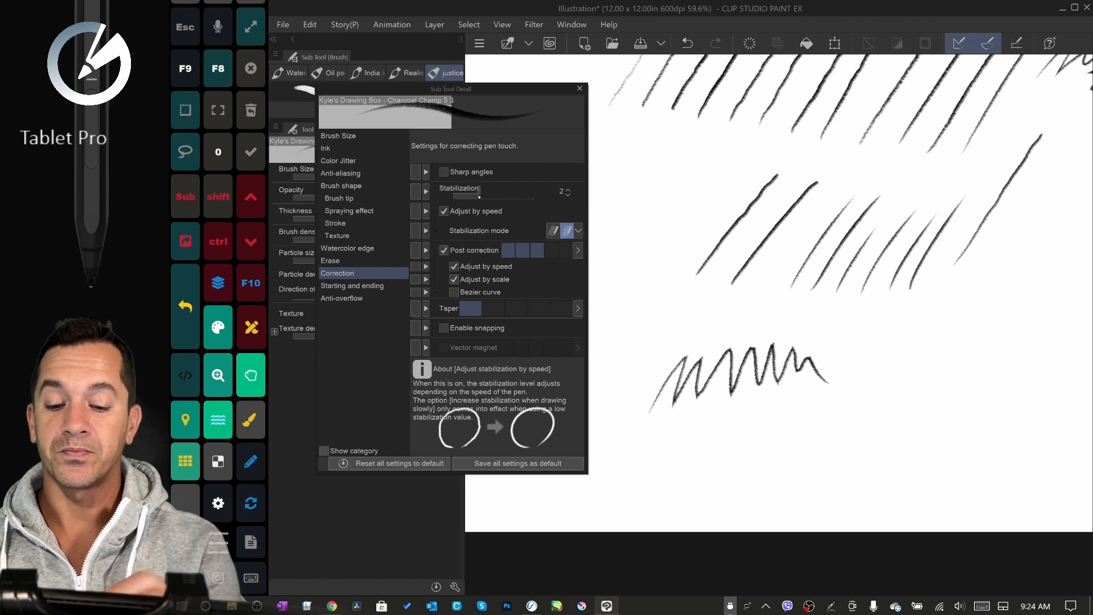
left_click(579, 89)
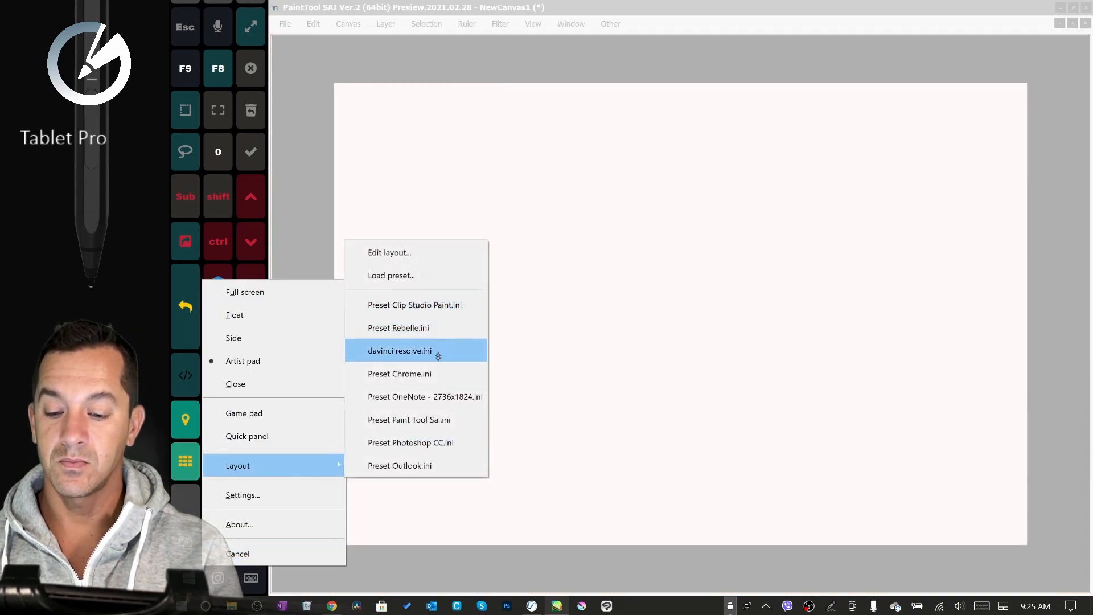
- Load the SAI Tablet Pro shortcut preset and draw long and short diagonal pen lines
left_click(399, 351)
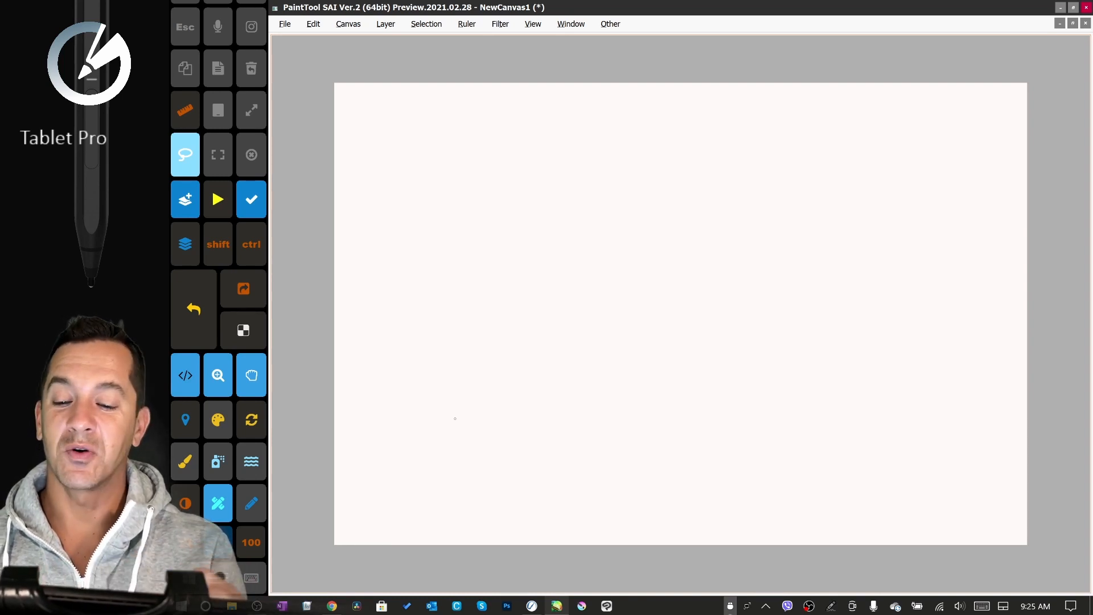
key("z")
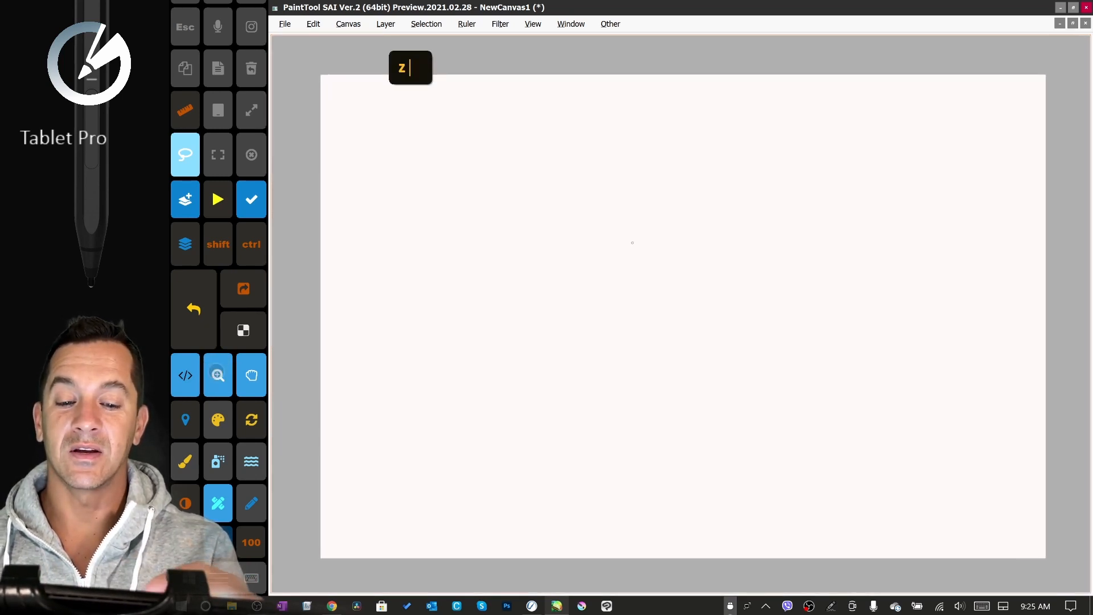
left_click_drag(579, 253, 641, 202)
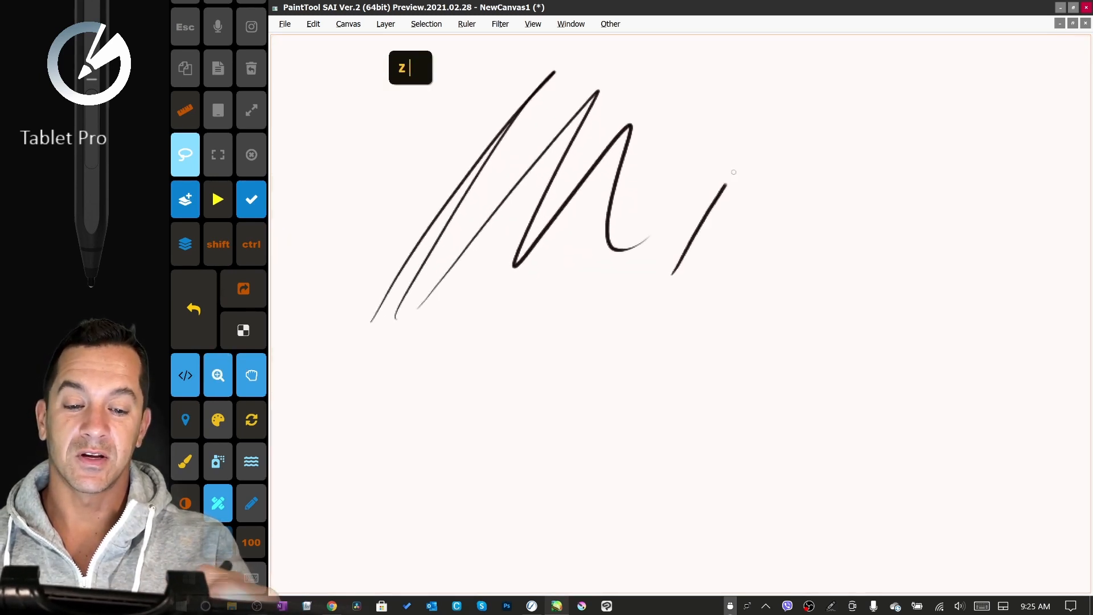
left_click_drag(673, 279, 822, 167)
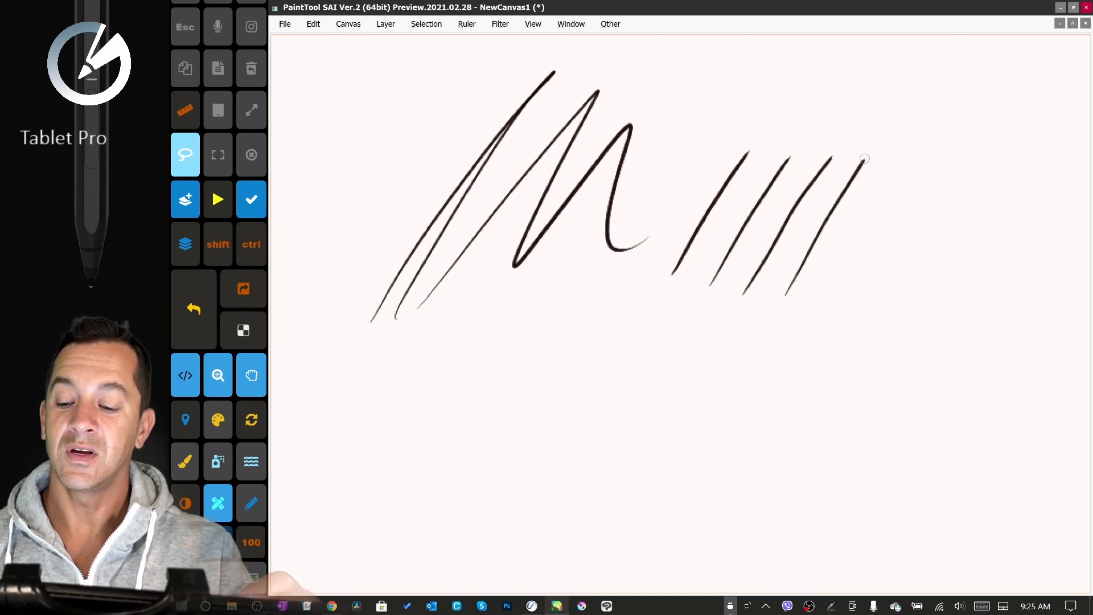
- Switch to a soft wide brush and paint a large red blotch over the lines
key("v")
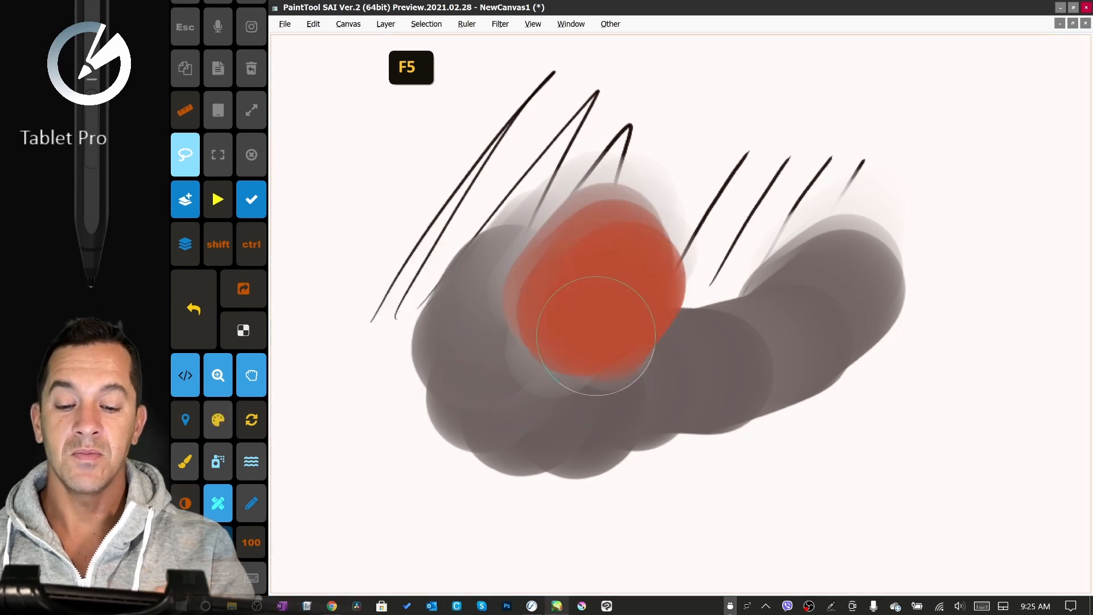
left_click_drag(592, 334, 440, 349)
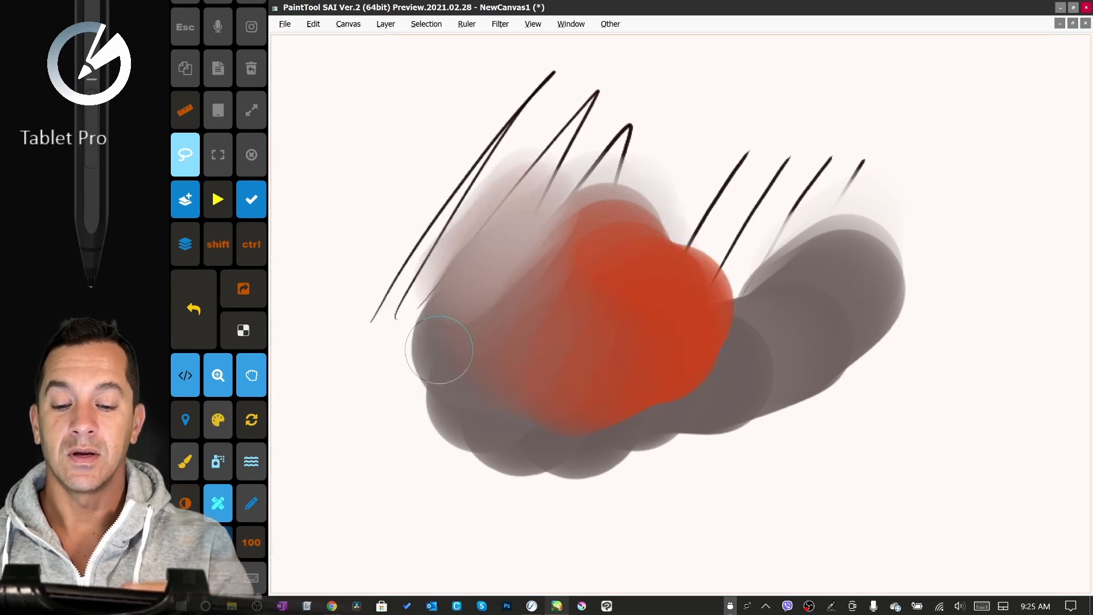
left_click_drag(440, 349, 738, 390)
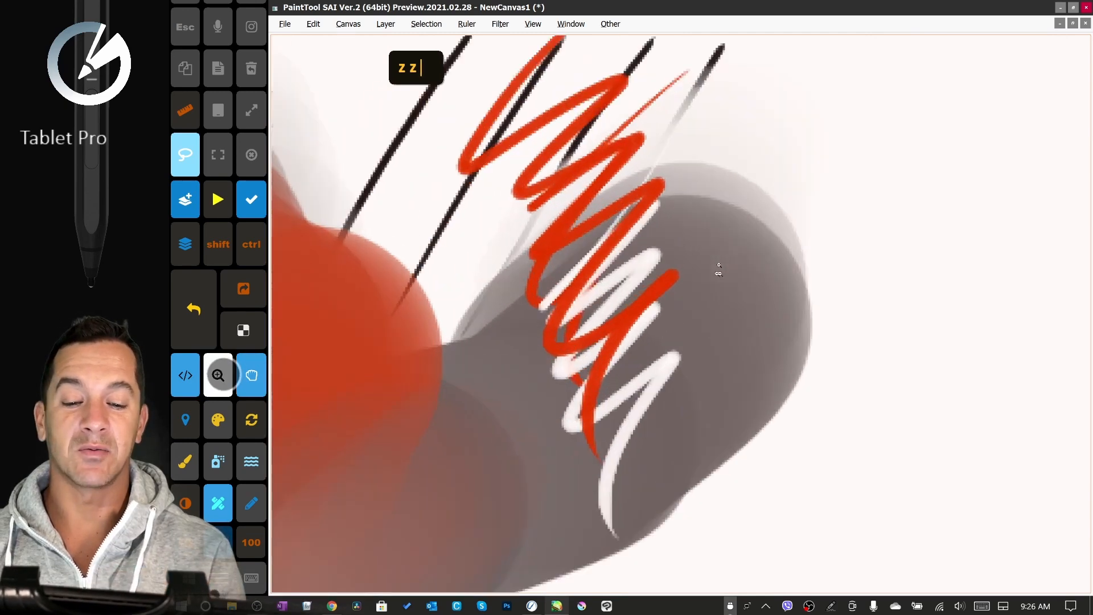
- Zoom in to inspect the zigzag strokes, pan around them, and zoom back out
left_click(250, 376)
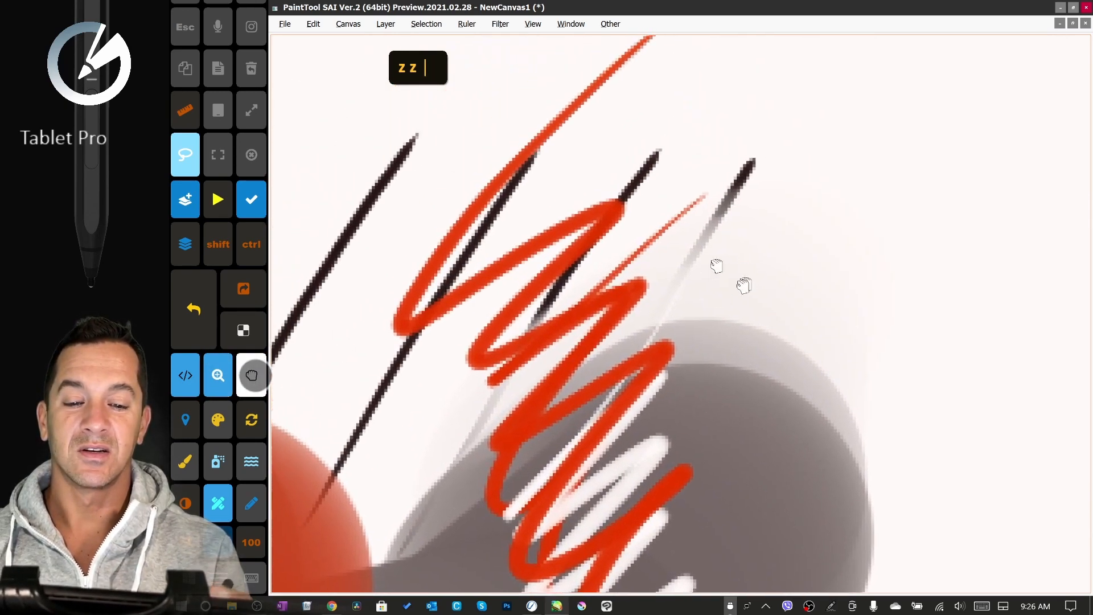
left_click(218, 376)
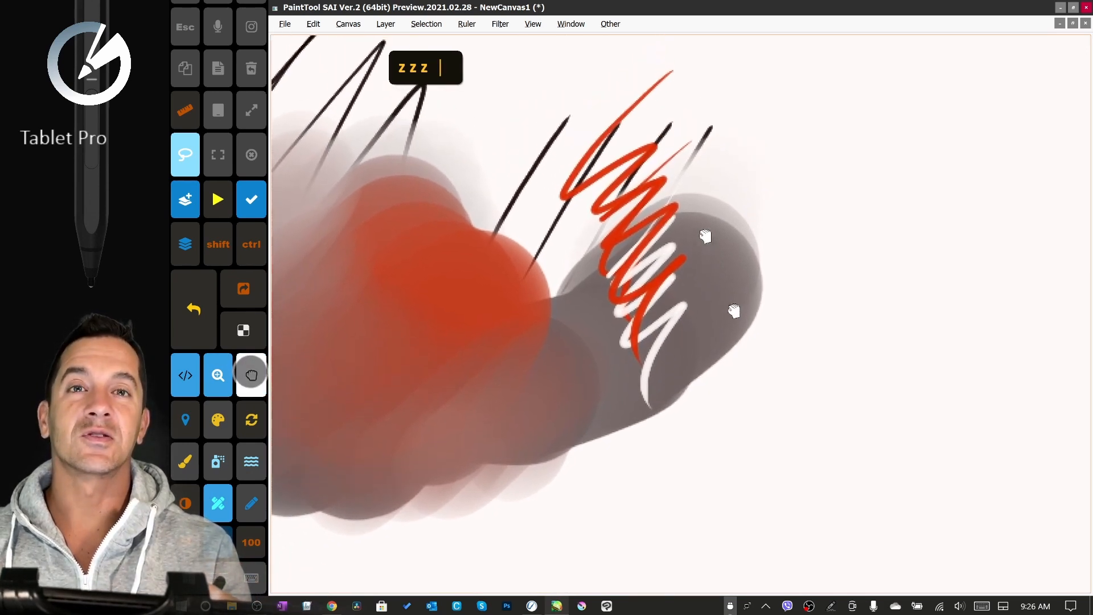
key("F5")
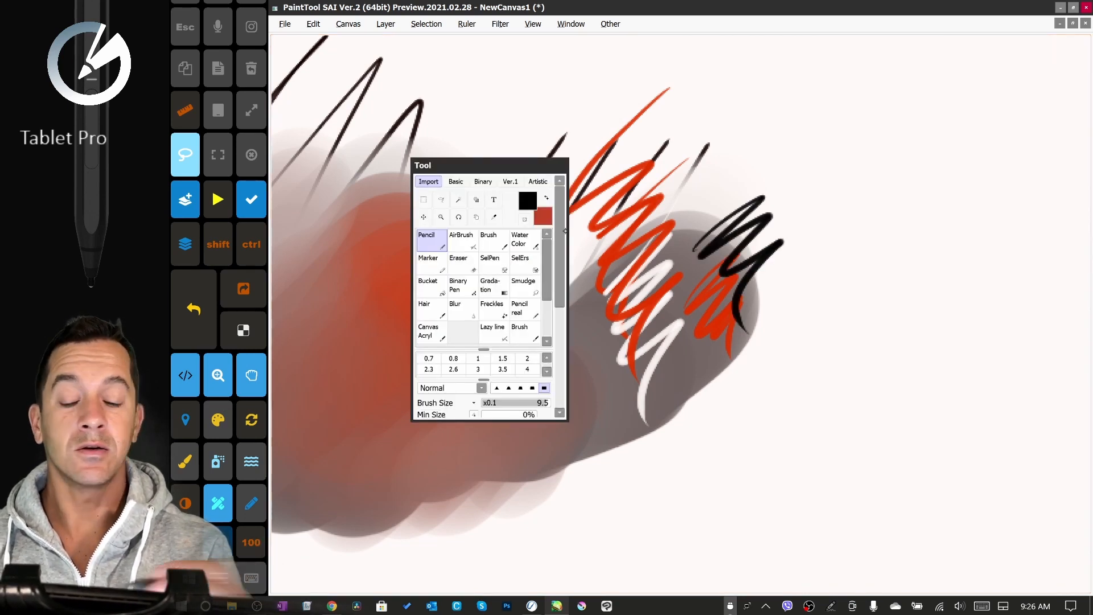
- Pick a stabilizer mode in the Pencil properties and draw diagonal pencil lines
double_click(426, 238)
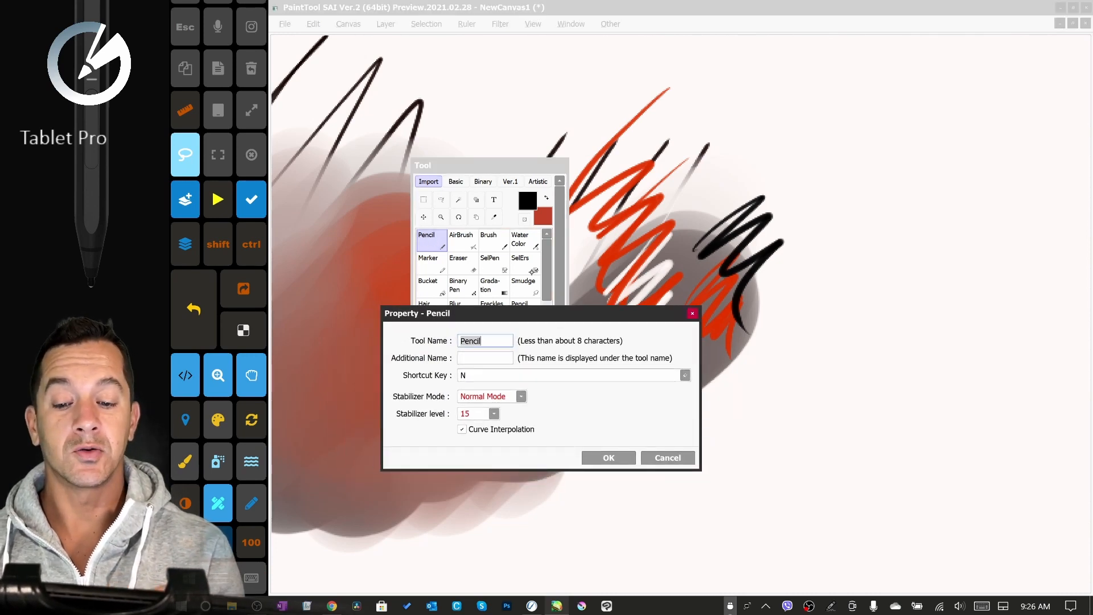
left_click(521, 396)
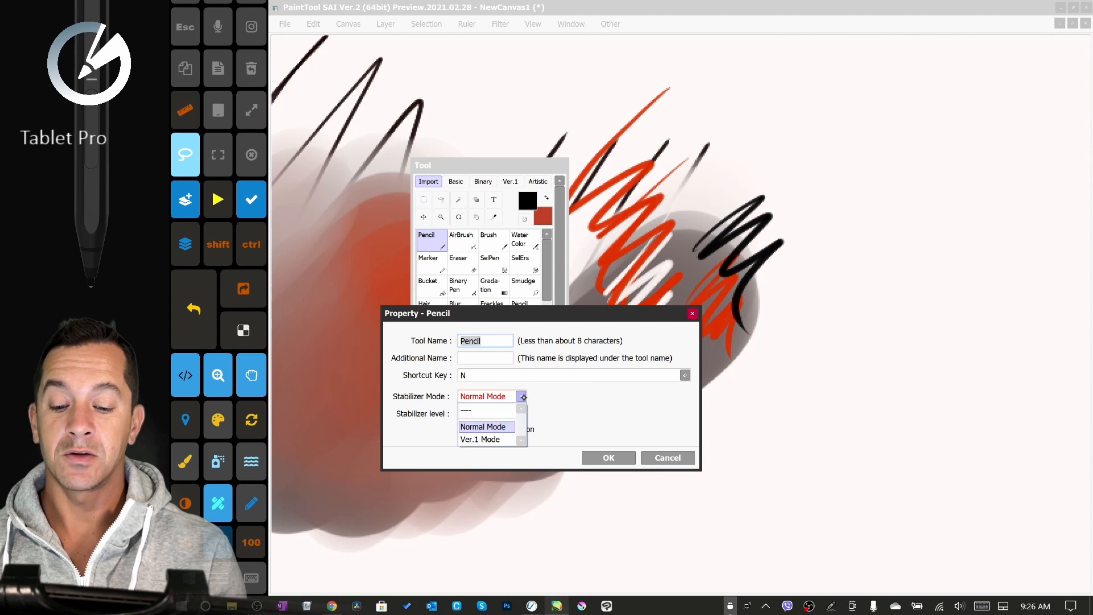
left_click(479, 440)
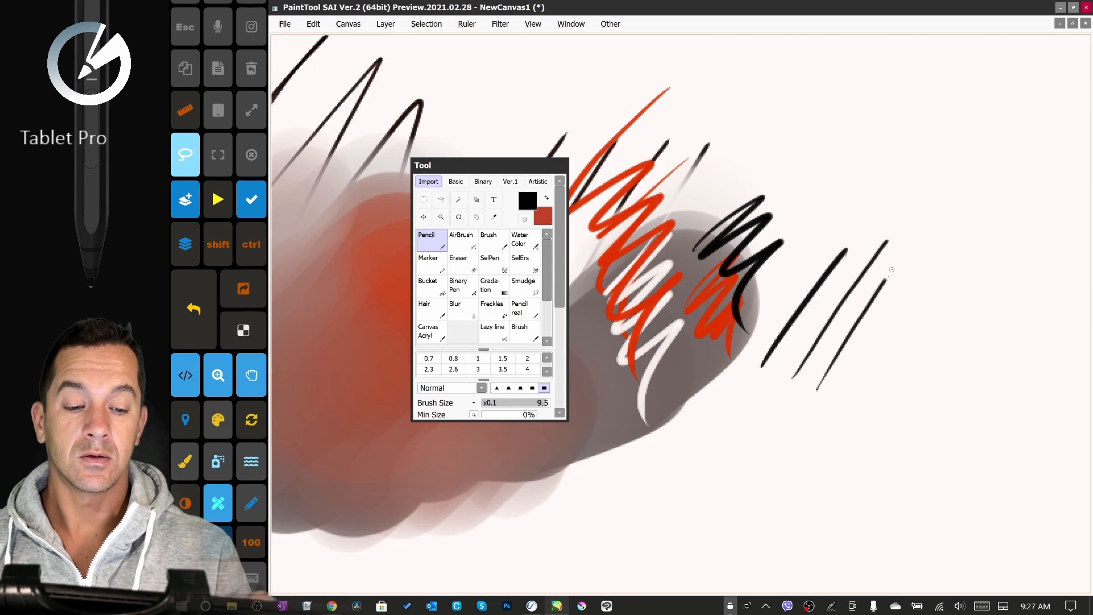
left_click_drag(847, 369, 903, 233)
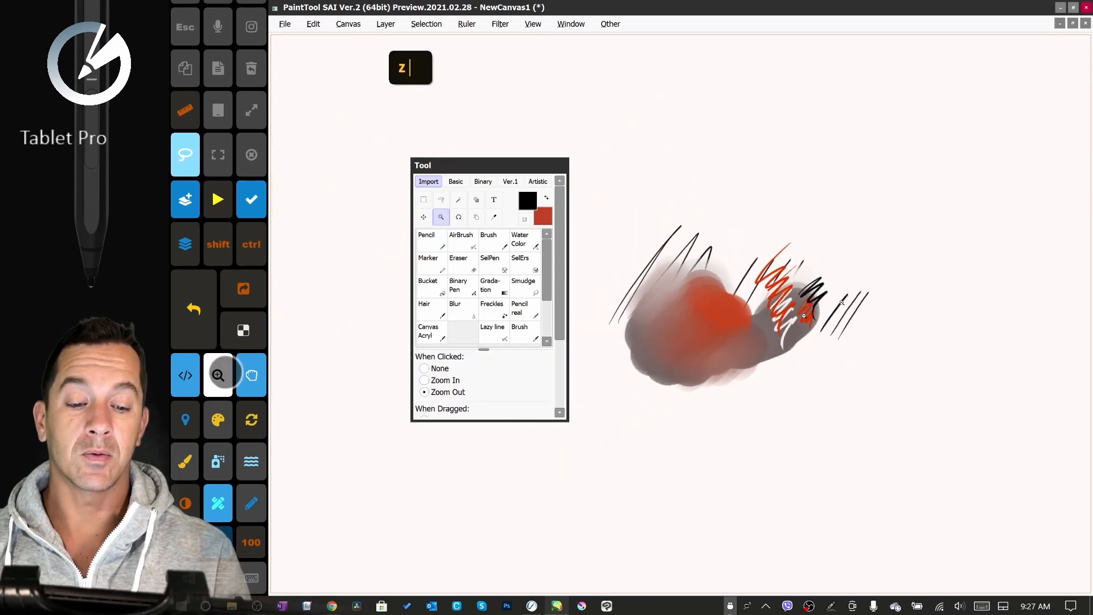
- Draw several straight diagonal pencil strokes with looped tops, then zoom out
left_click(425, 237)
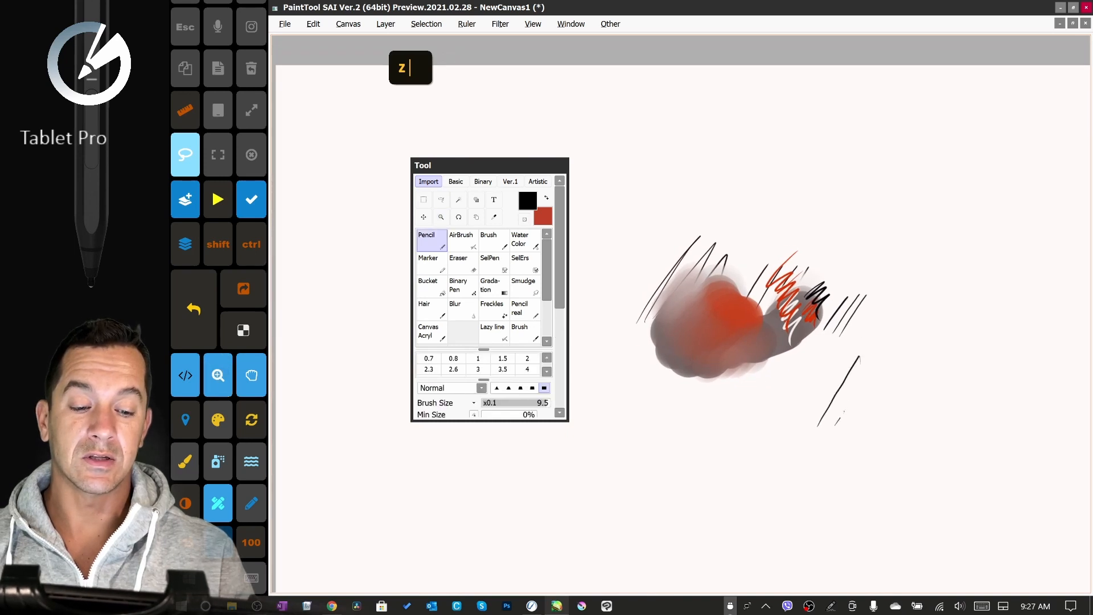
left_click_drag(822, 425, 886, 355)
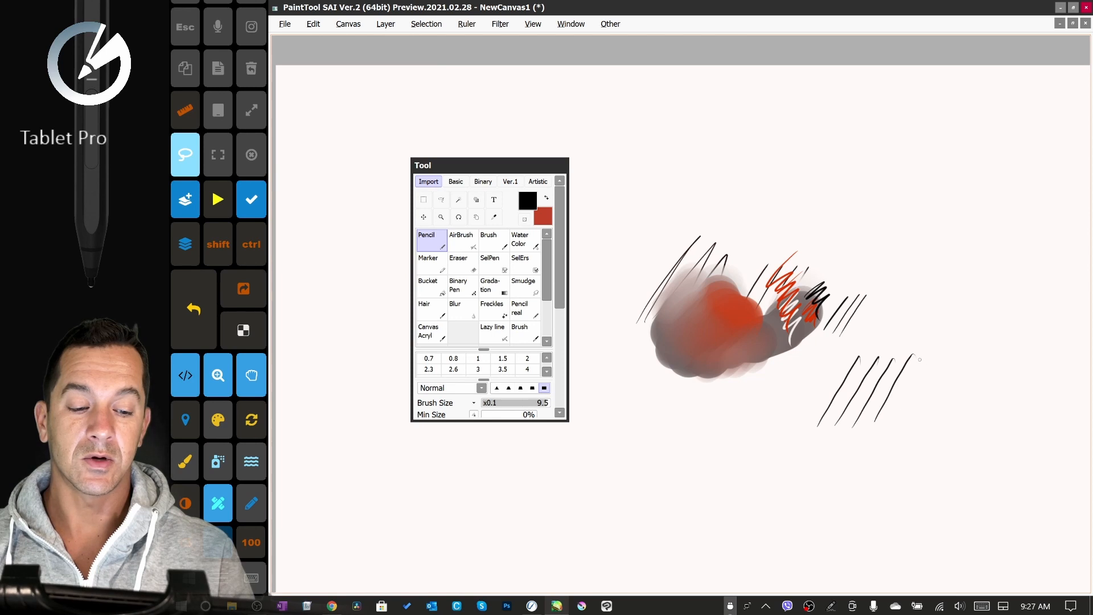
left_click_drag(893, 362, 913, 355)
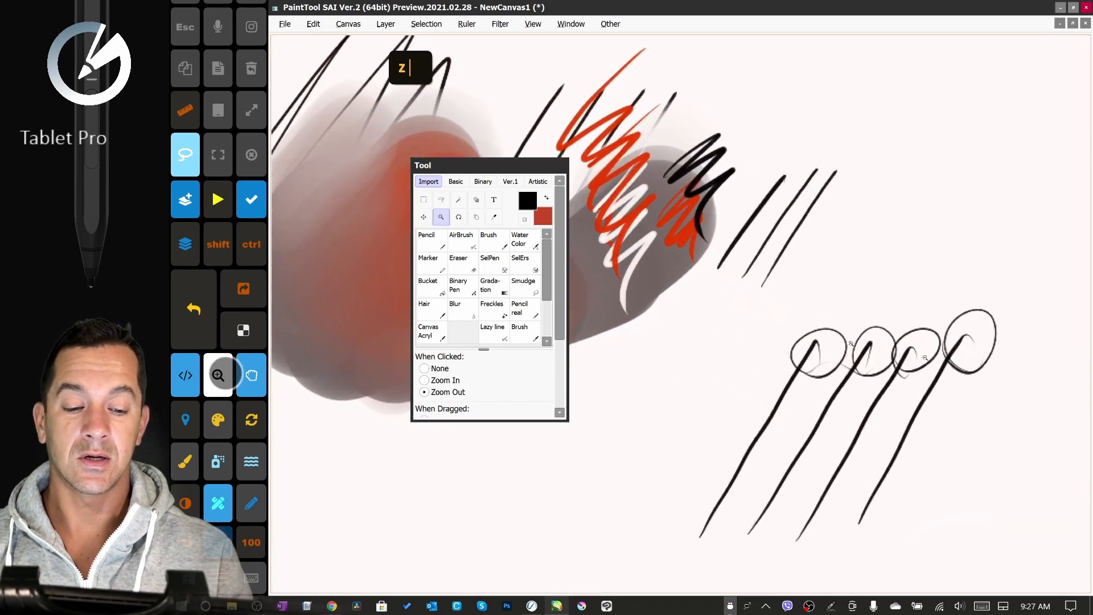
left_click(426, 239)
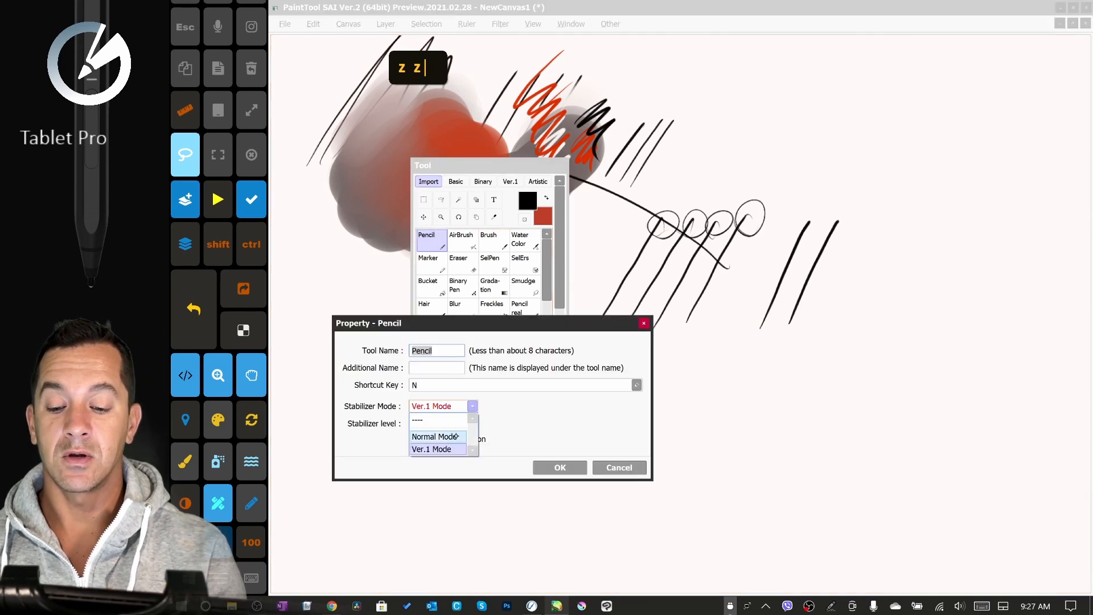
- Set the Pencil stabilizer to Normal mode at level 15, then change the level to S-7
left_click(435, 437)
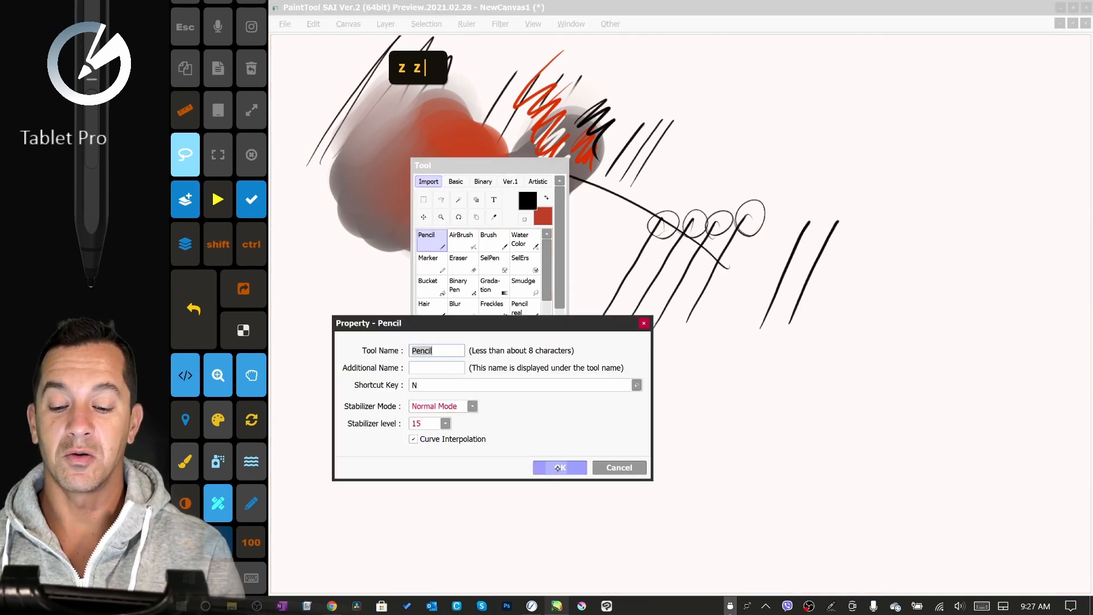
left_click(560, 467)
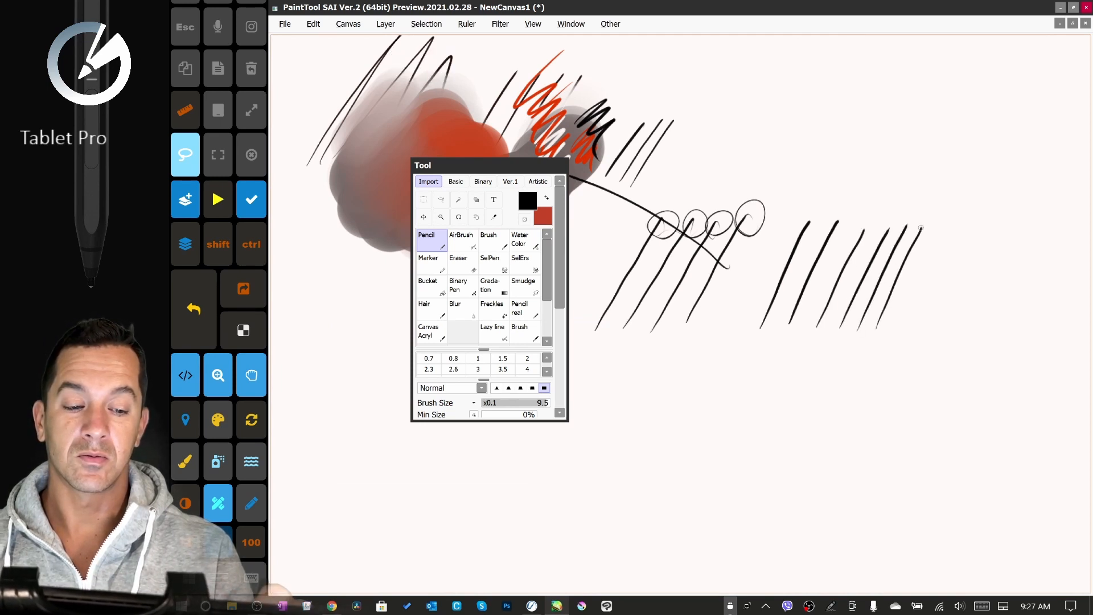
double_click(425, 238)
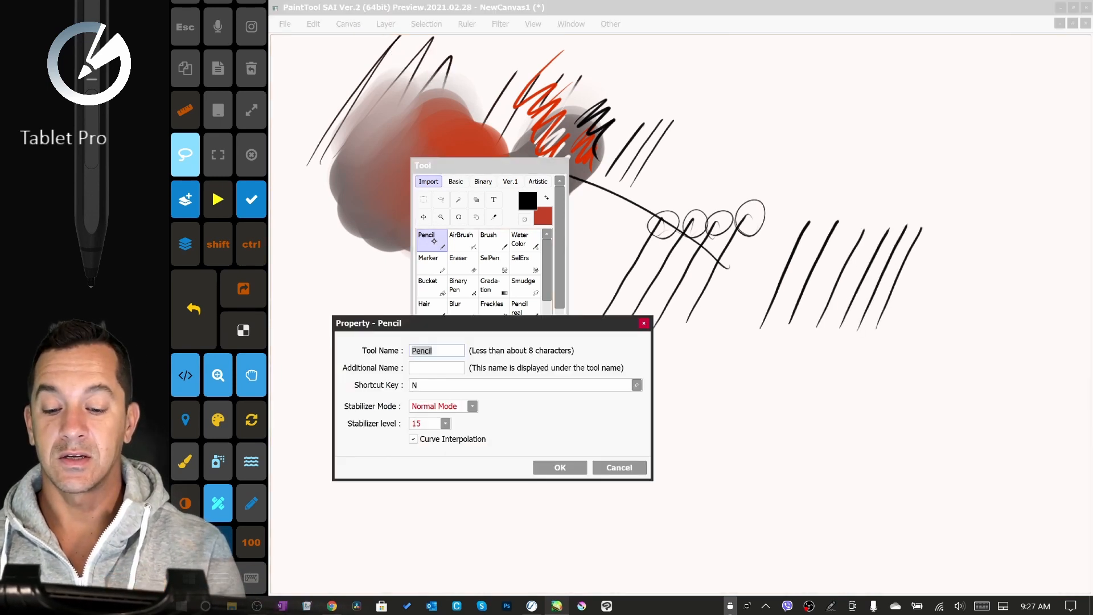
left_click(444, 423)
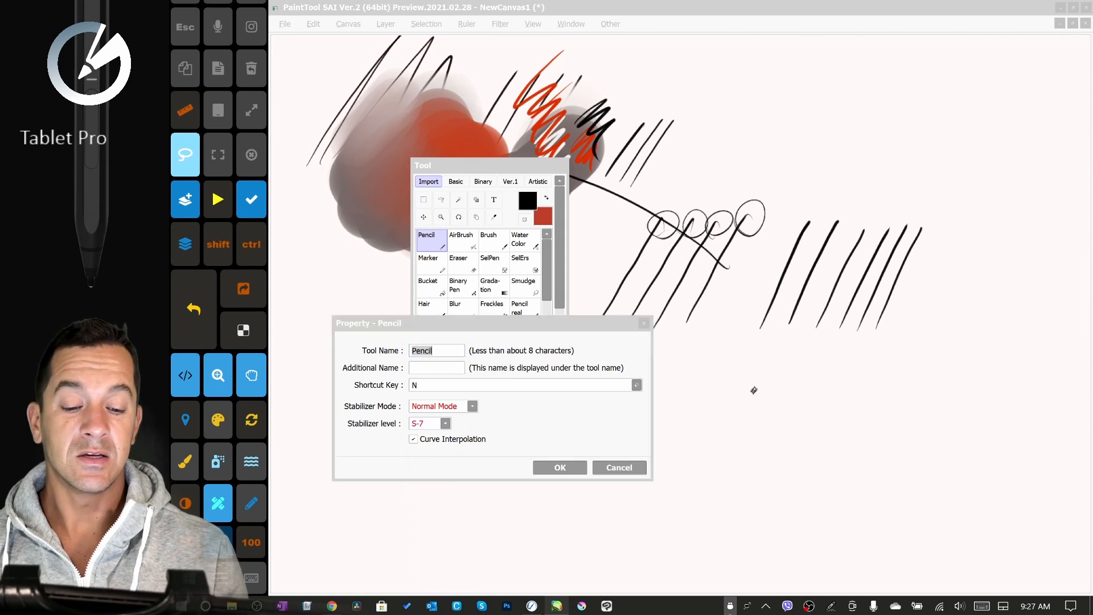
left_click(560, 467)
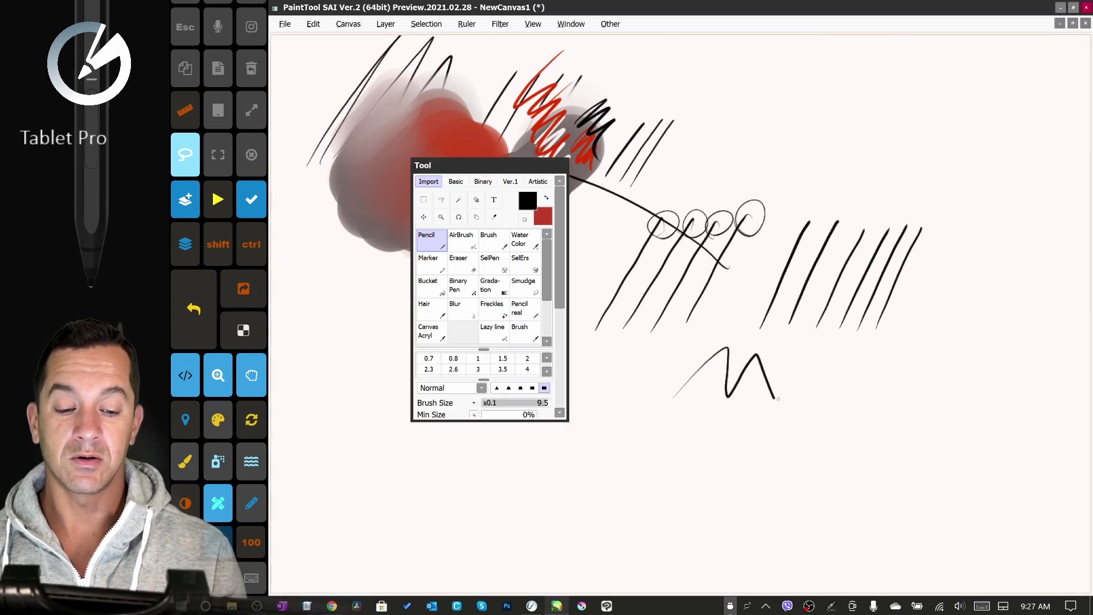
- Draw a zigzag test stroke and choose another stabilizer level
left_click_drag(756, 380, 844, 369)
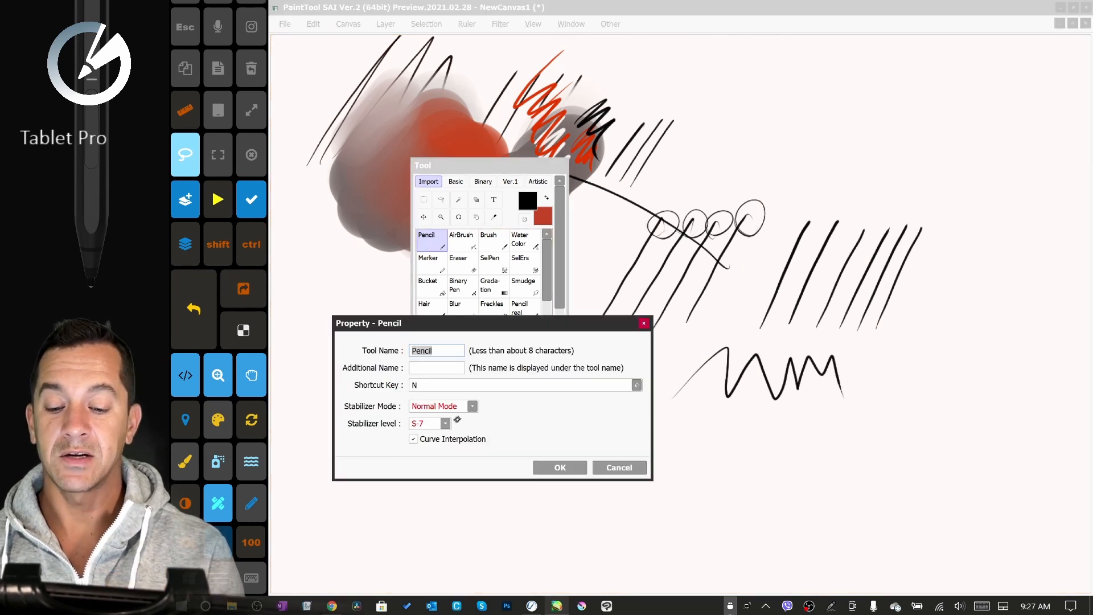
left_click(444, 422)
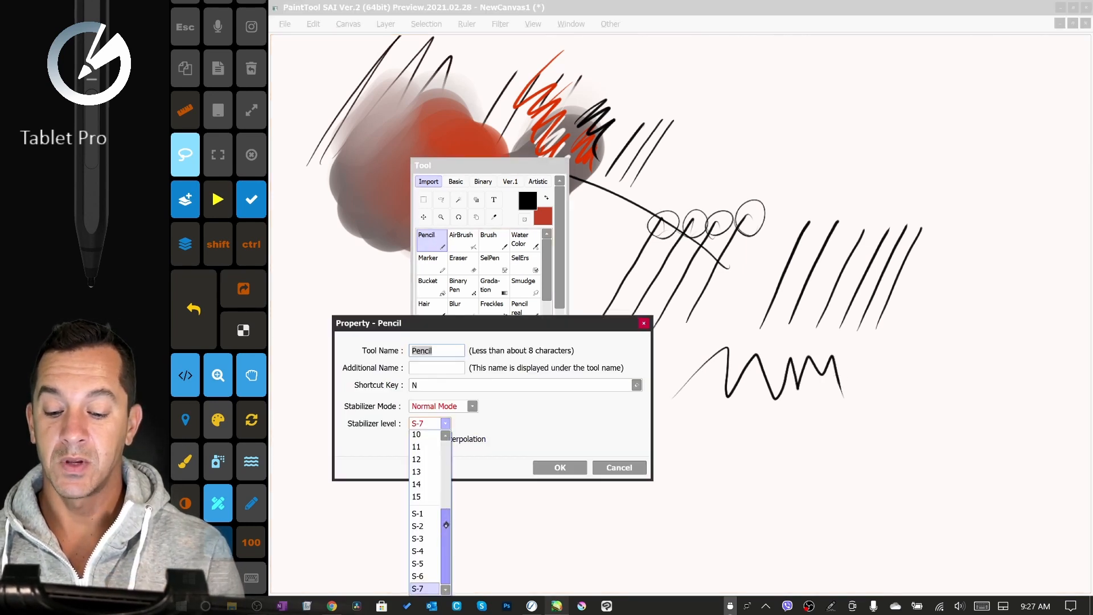
left_click(416, 496)
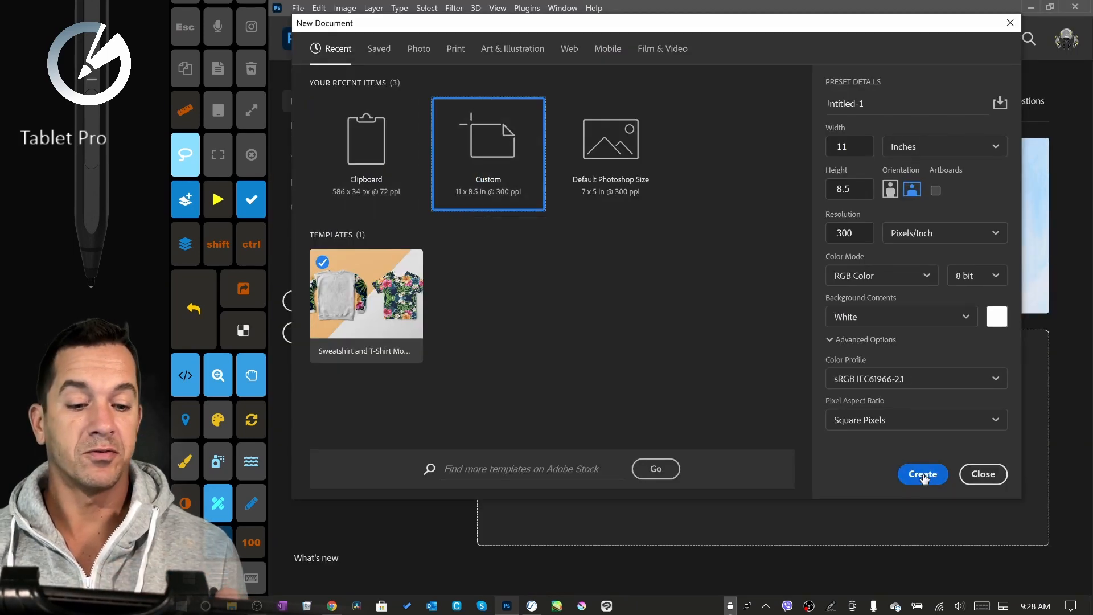
- Create a new Photoshop document from the Custom 11x8.5 in @ 300 ppi preset
left_click(922, 474)
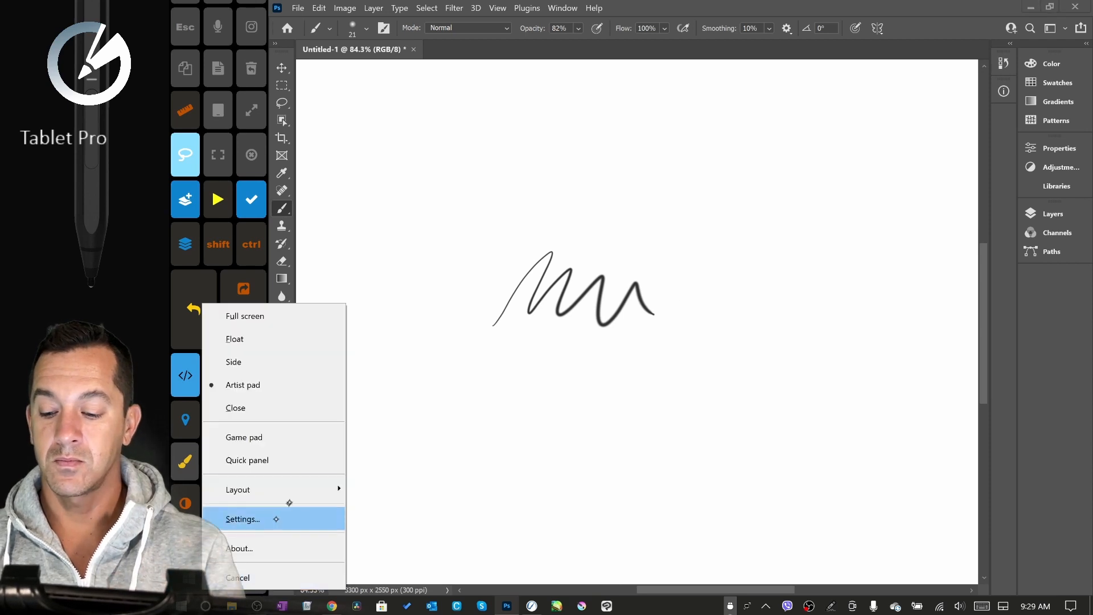
mouse_move(238, 490)
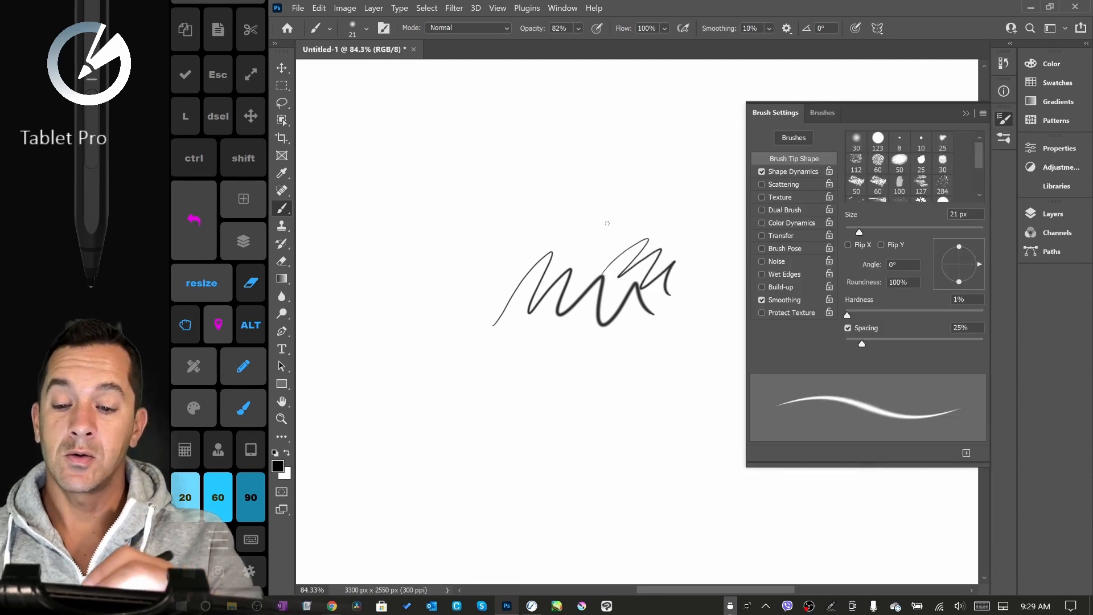
- Raise brush Smoothing to 100% and draw a long top stroke and an angular outline
left_click_drag(404, 254, 459, 174)
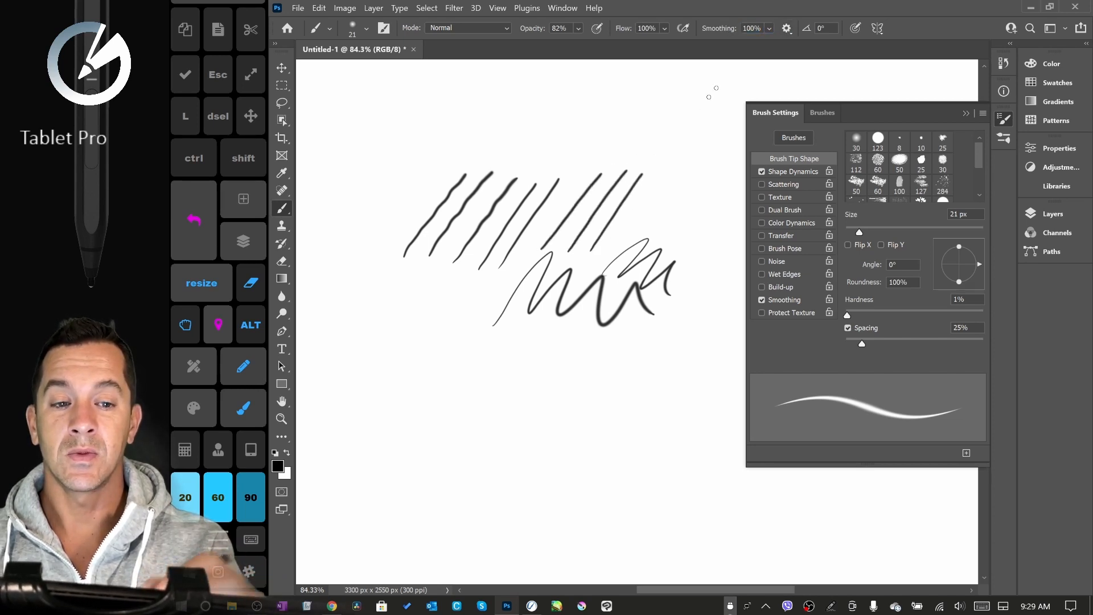
left_click(788, 29)
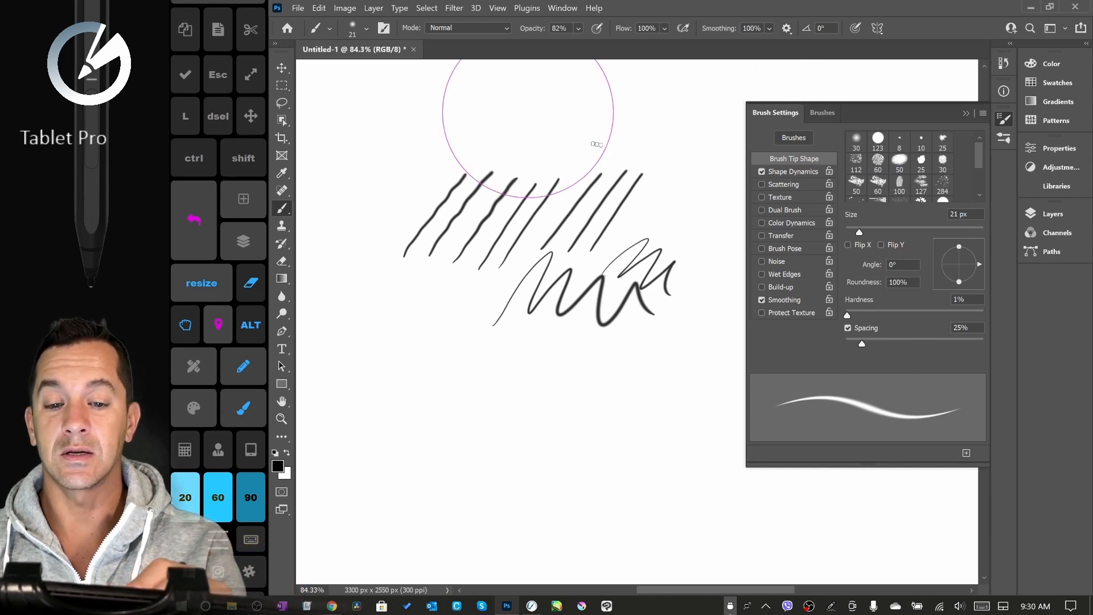
left_click_drag(530, 115, 676, 139)
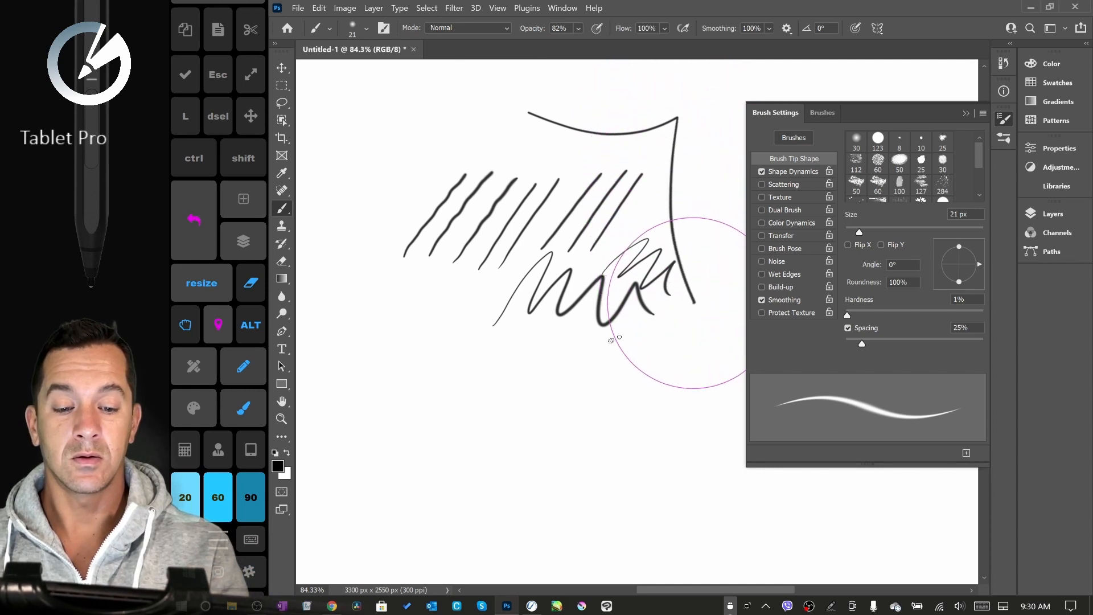
left_click_drag(677, 299, 533, 394)
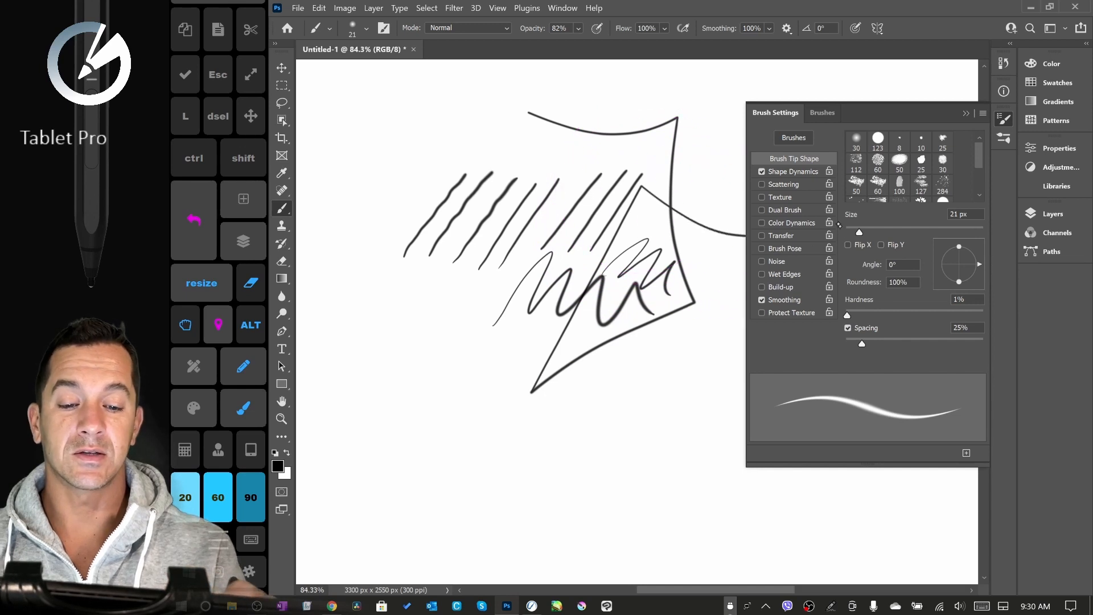
- Bring up the Smoothing Options from the options bar gear
left_click(788, 28)
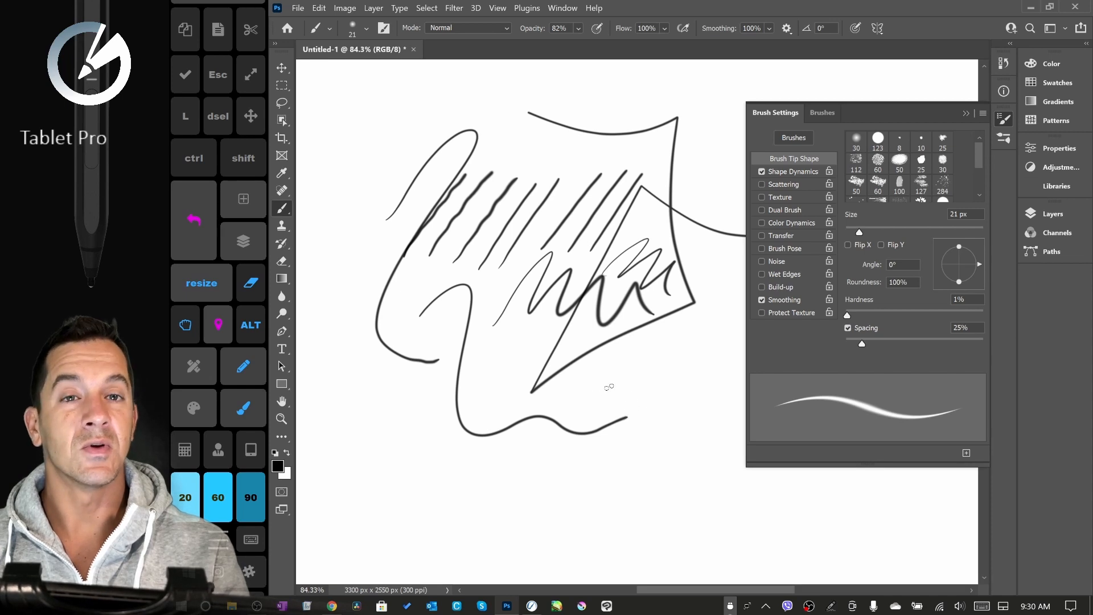
left_click(786, 29)
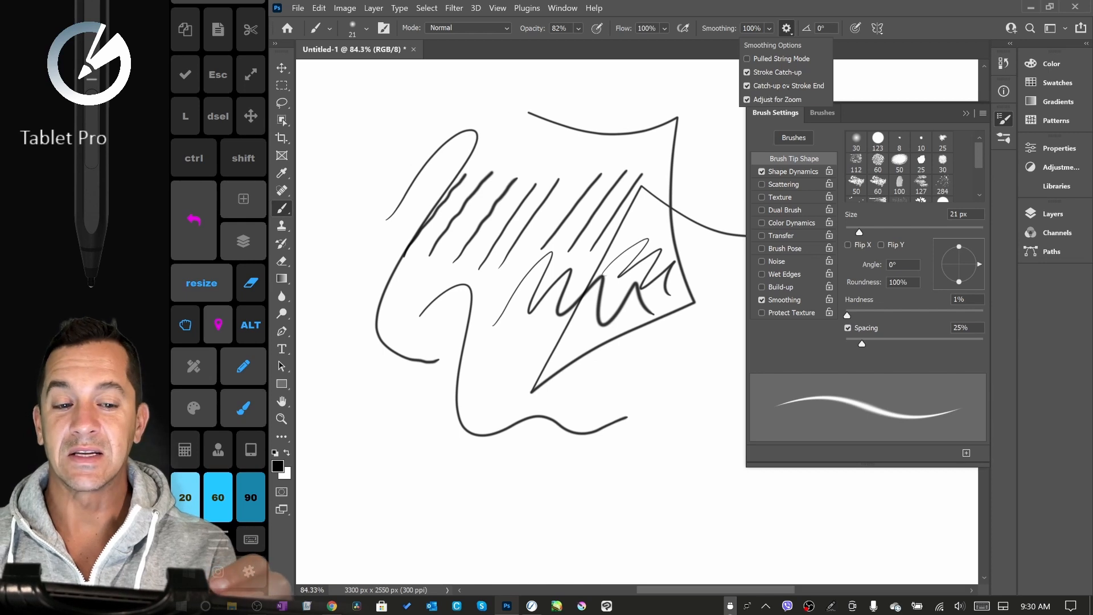
mouse_move(776, 99)
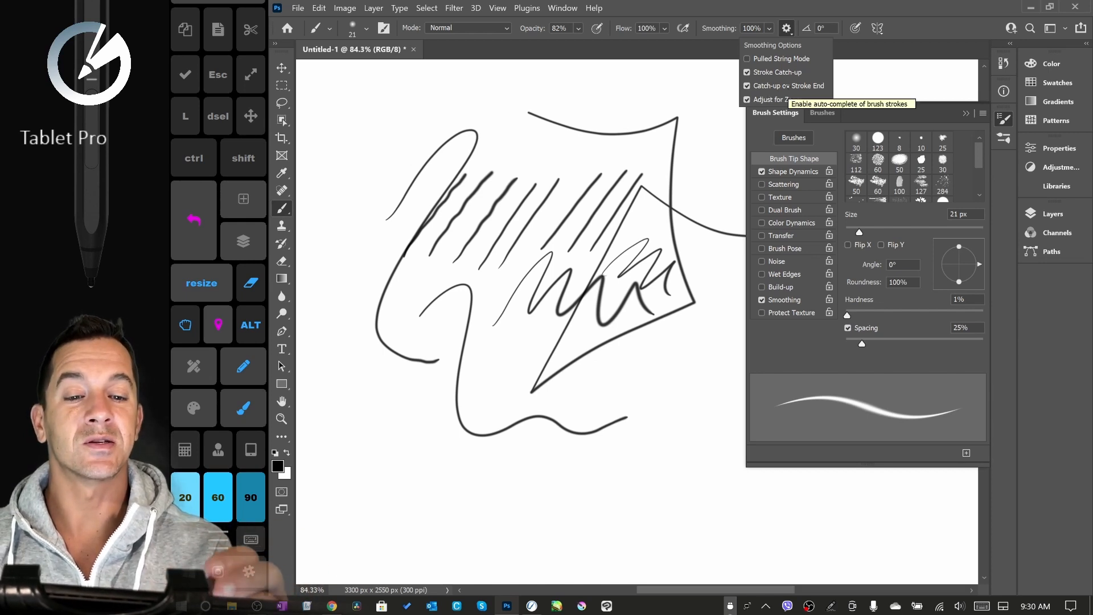
- Lower Smoothing to 44% after reviewing its options and collapse the Brush Settings panel
left_click(747, 87)
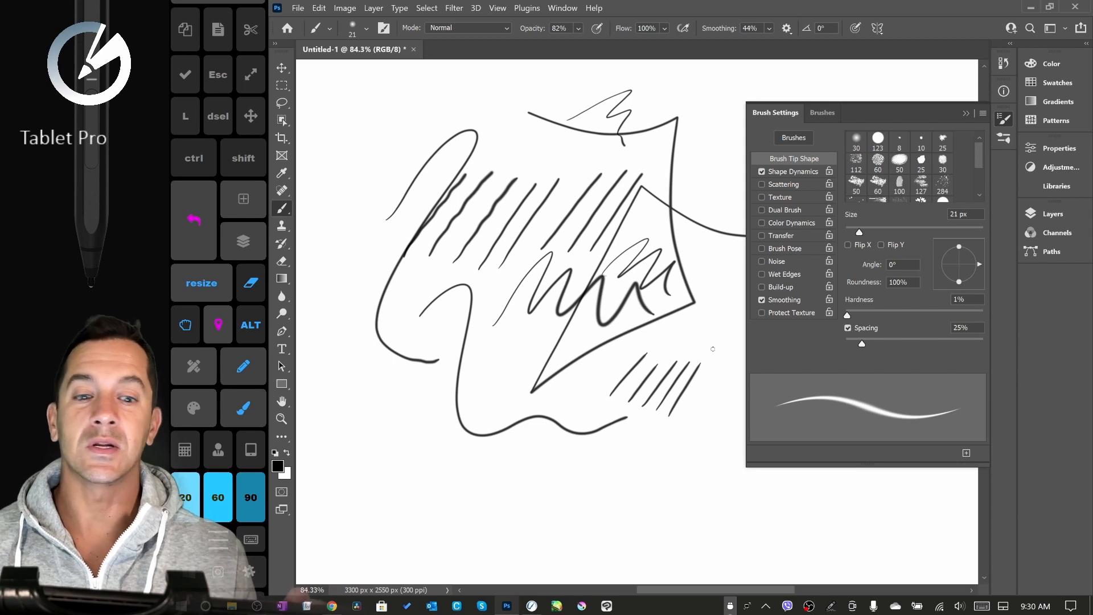
left_click(983, 112)
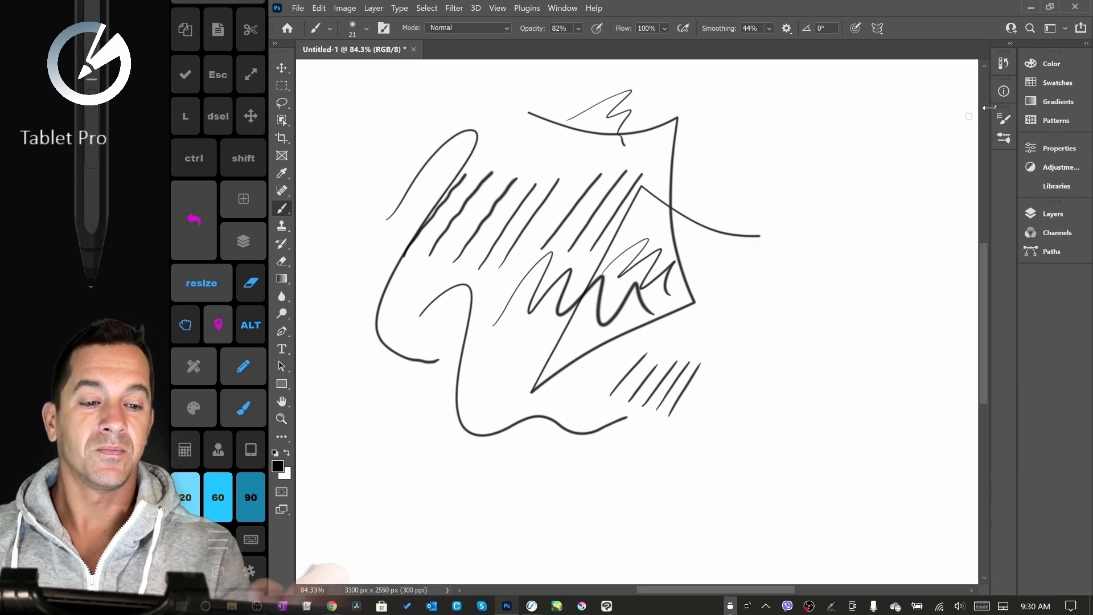